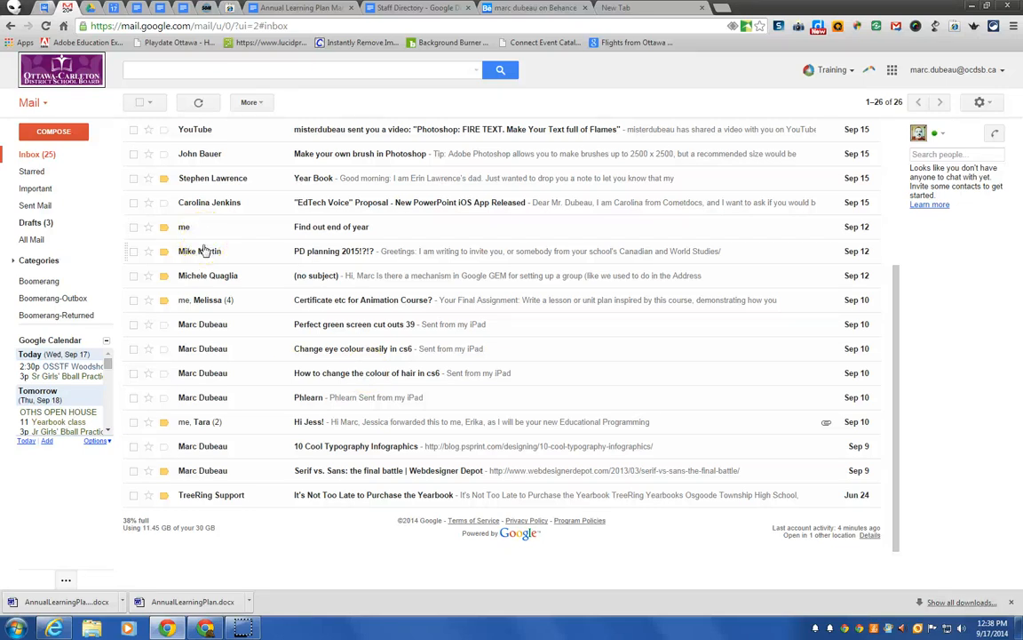
mouse_move(146, 199)
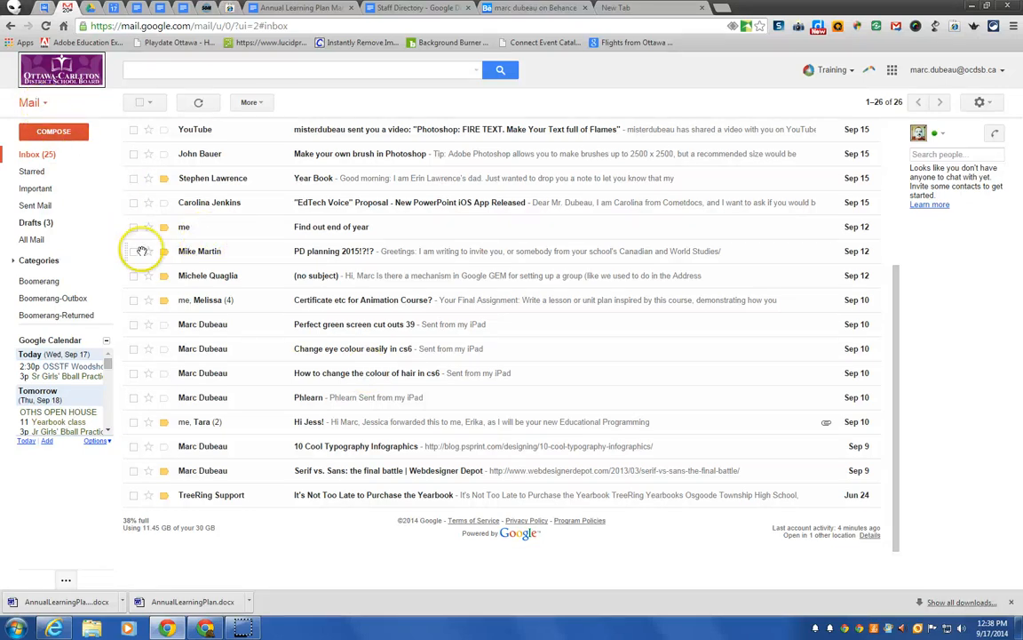
- Switch from the Gmail inbox to Contacts via the Mail dropdown
click(36, 105)
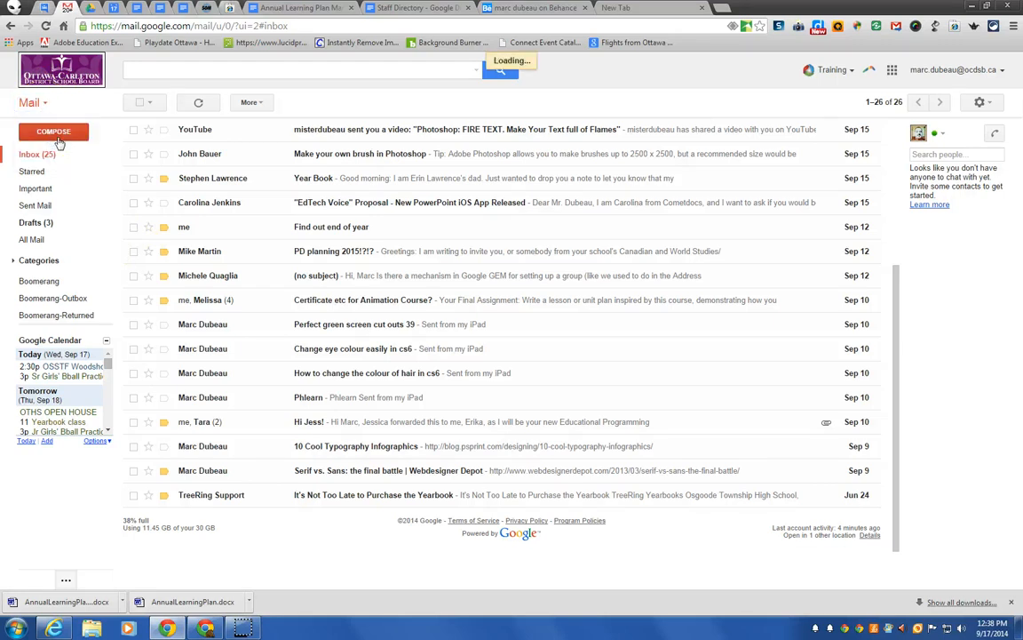
click(32, 116)
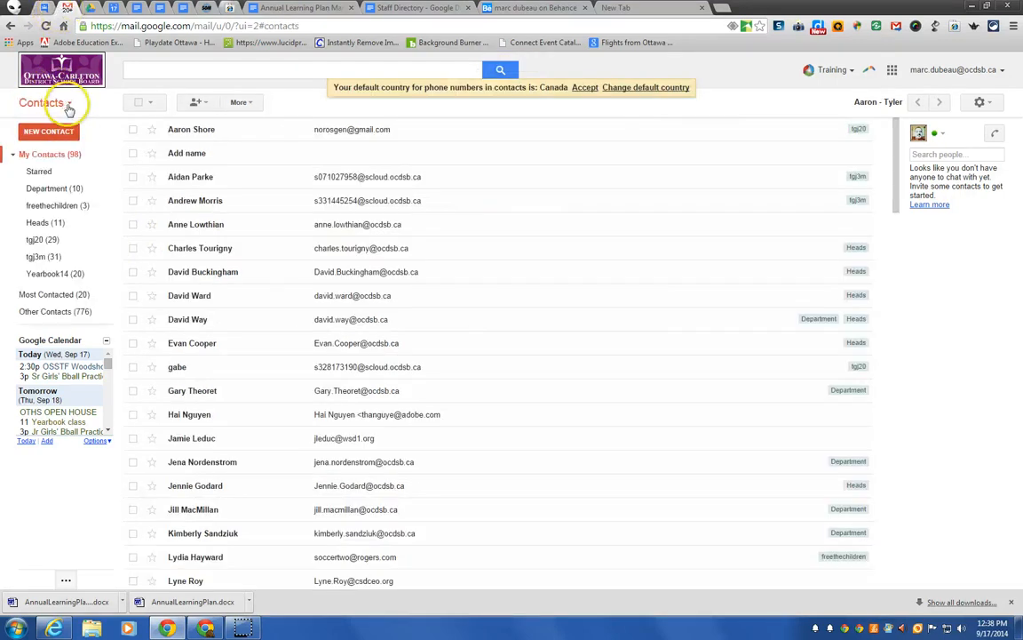
click(56, 108)
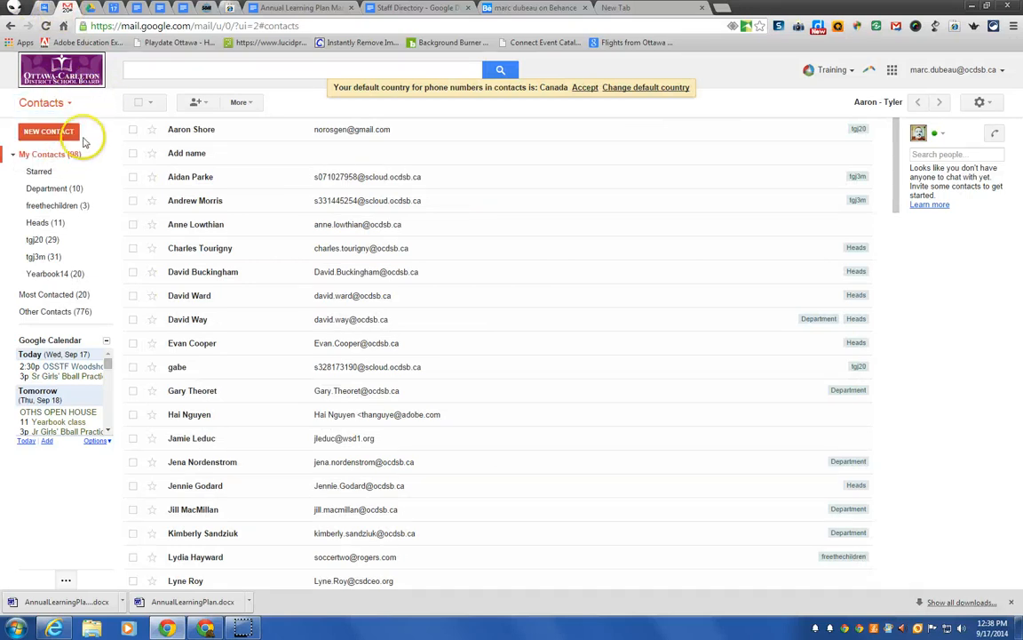
mouse_move(288, 131)
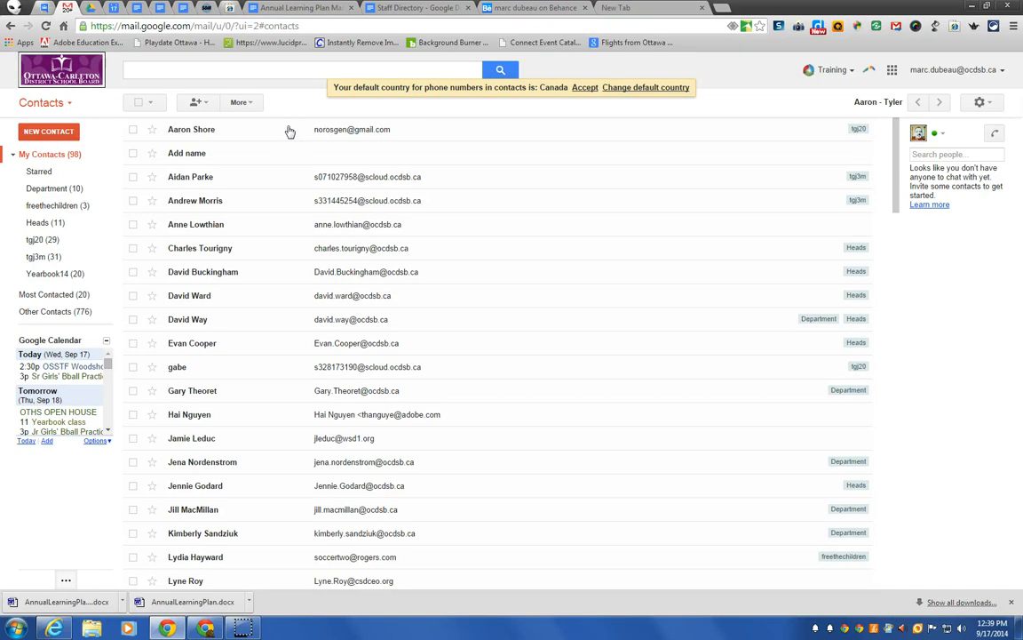
mouse_move(283, 124)
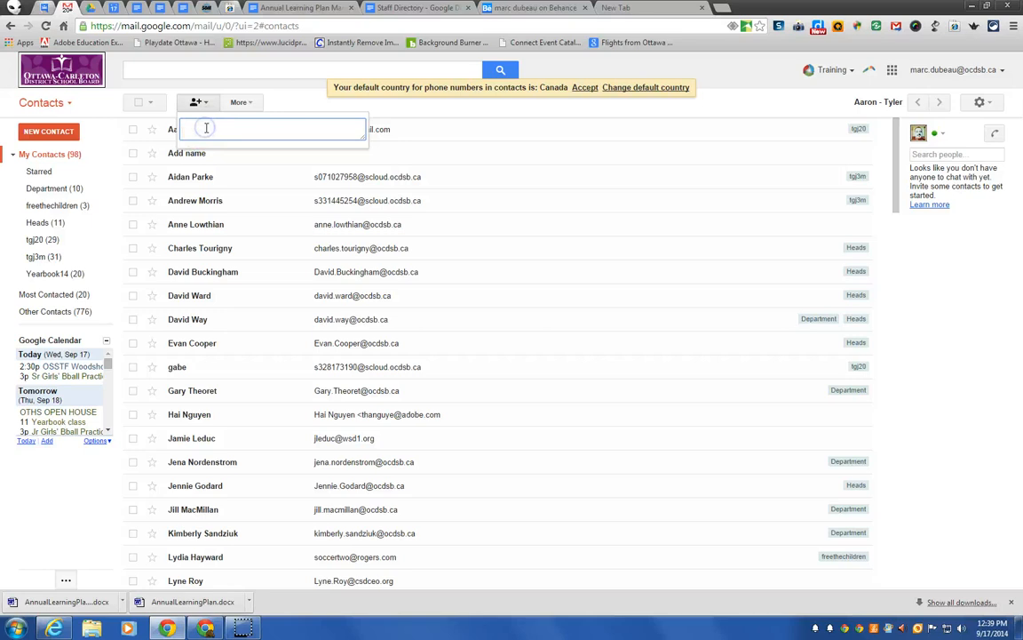
text(scott)
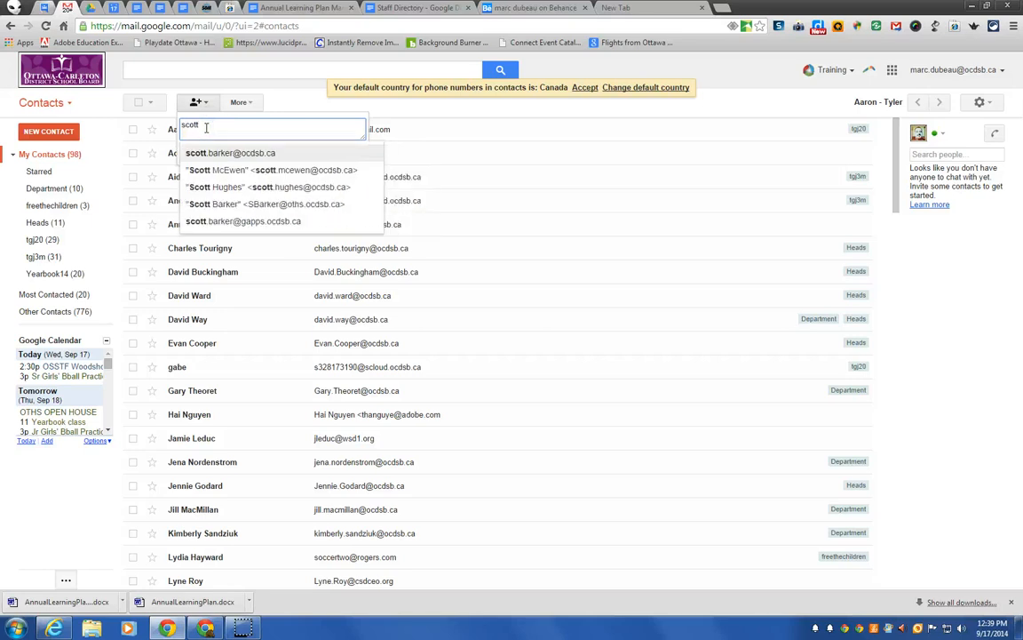
mouse_move(229, 158)
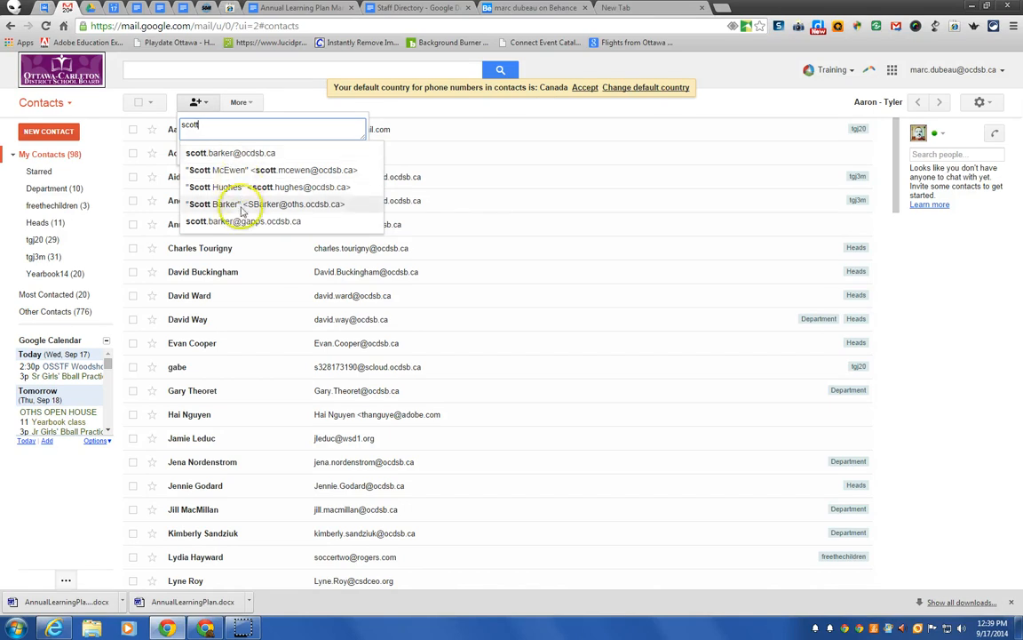
mouse_move(238, 158)
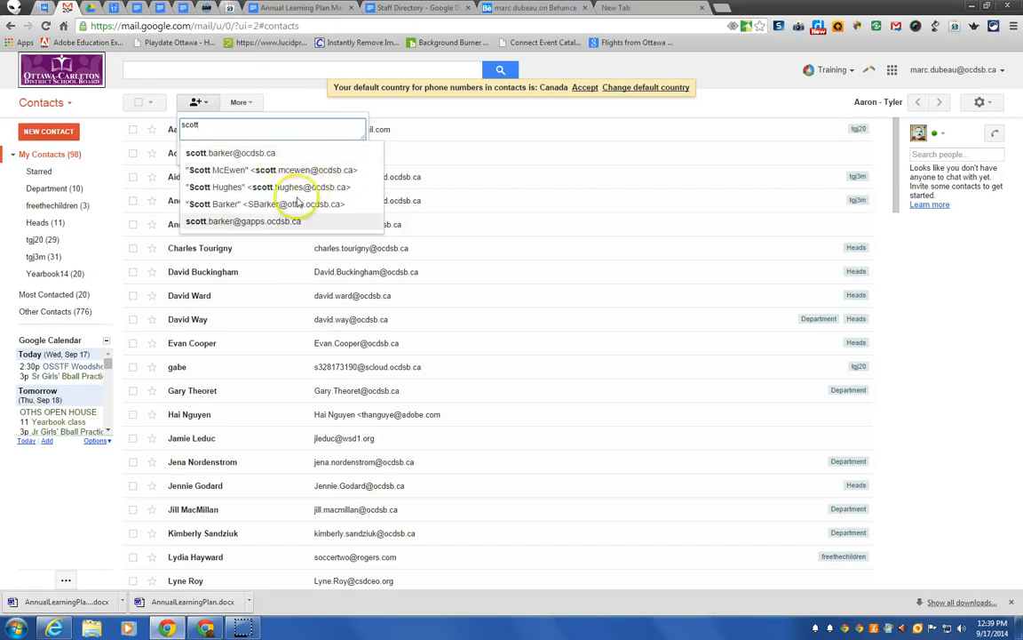
mouse_move(294, 222)
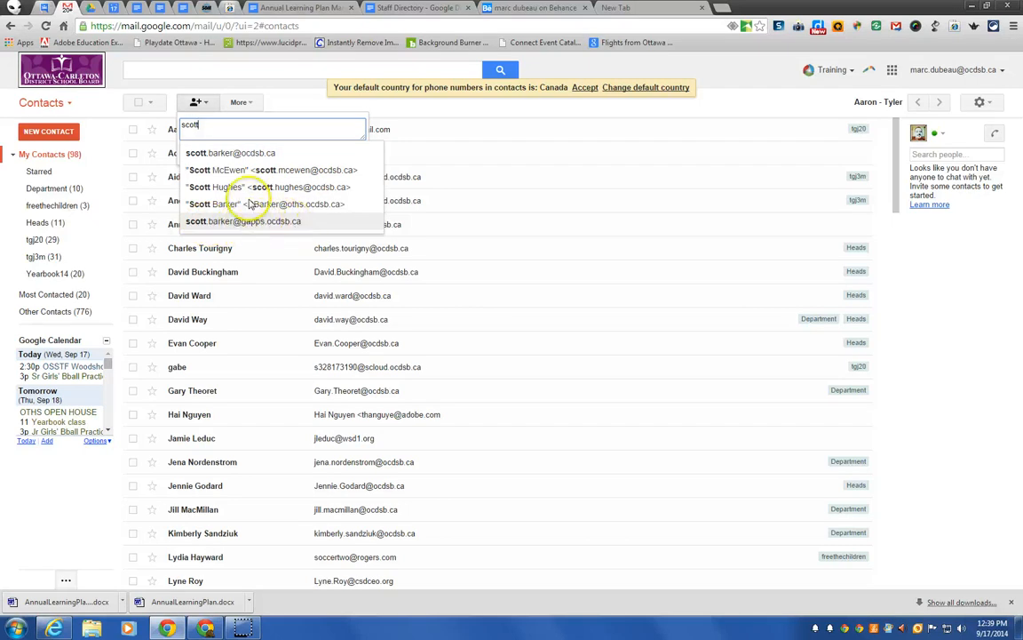
click(229, 153)
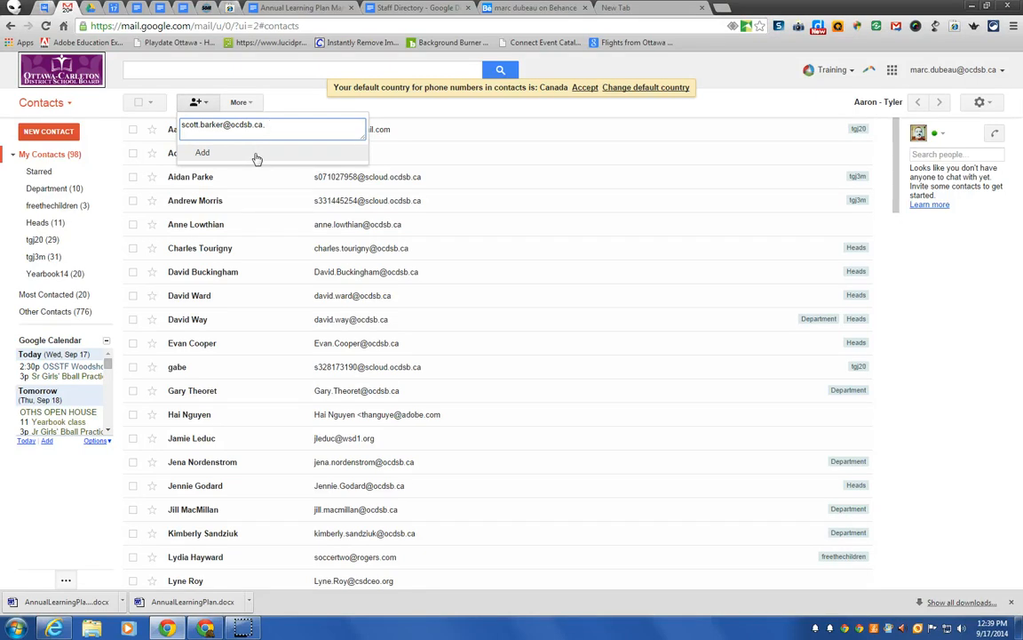
text(, mich)
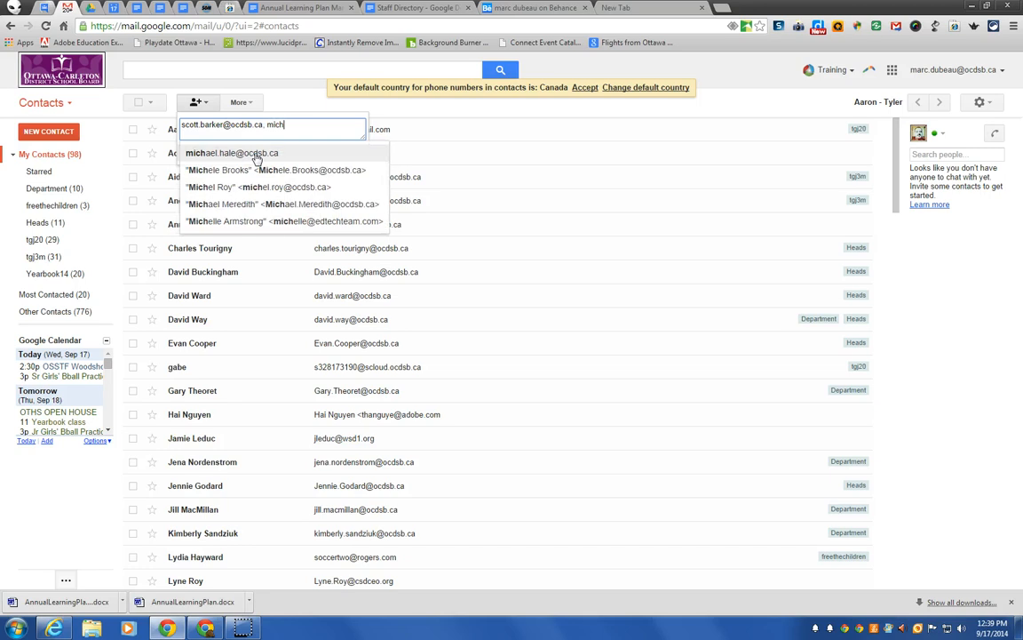
click(249, 153)
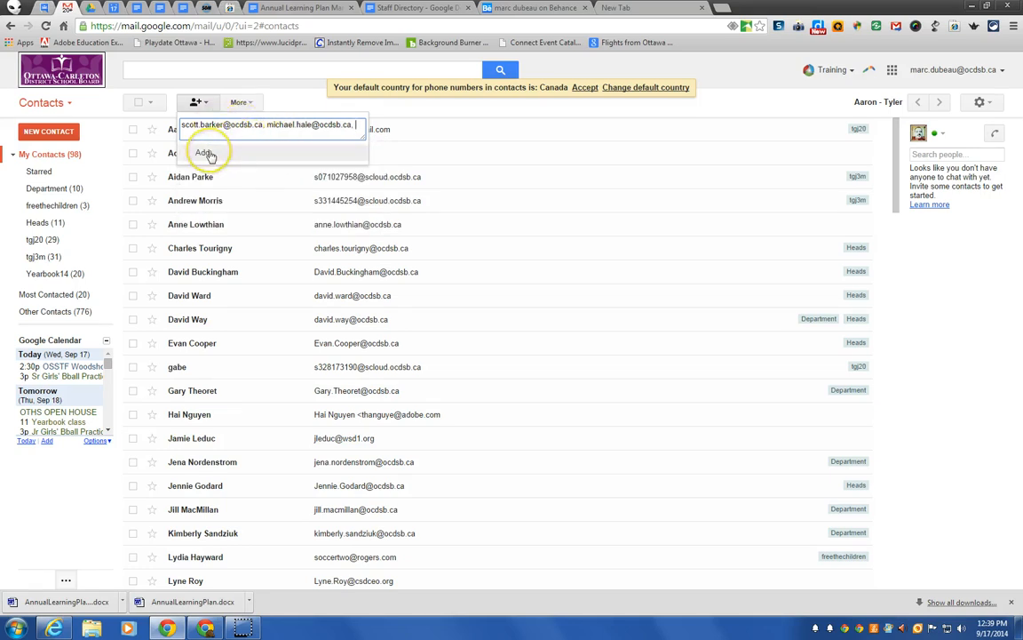
click(207, 152)
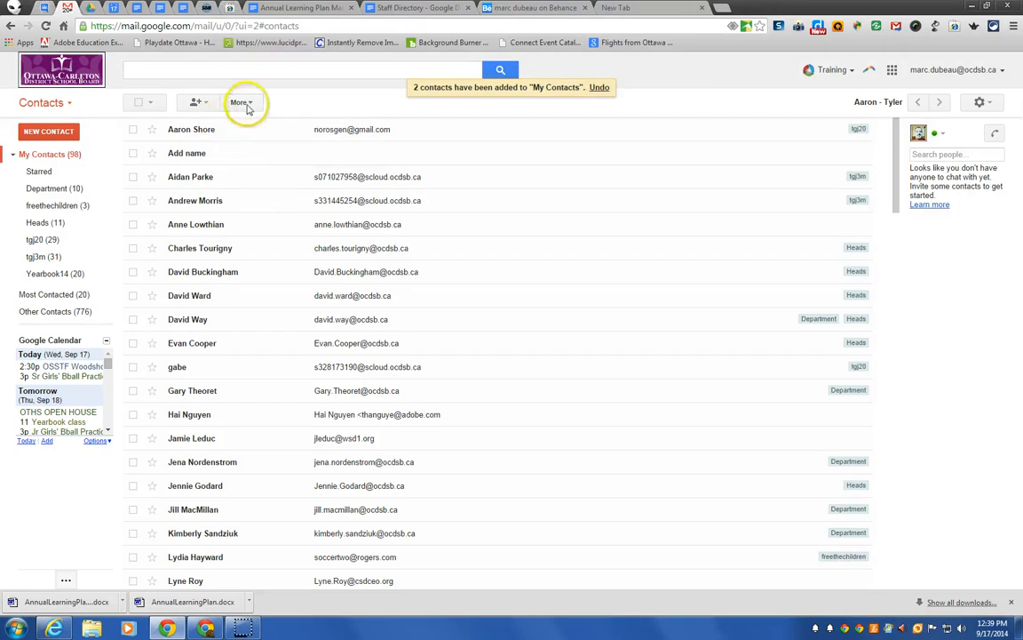
click(241, 103)
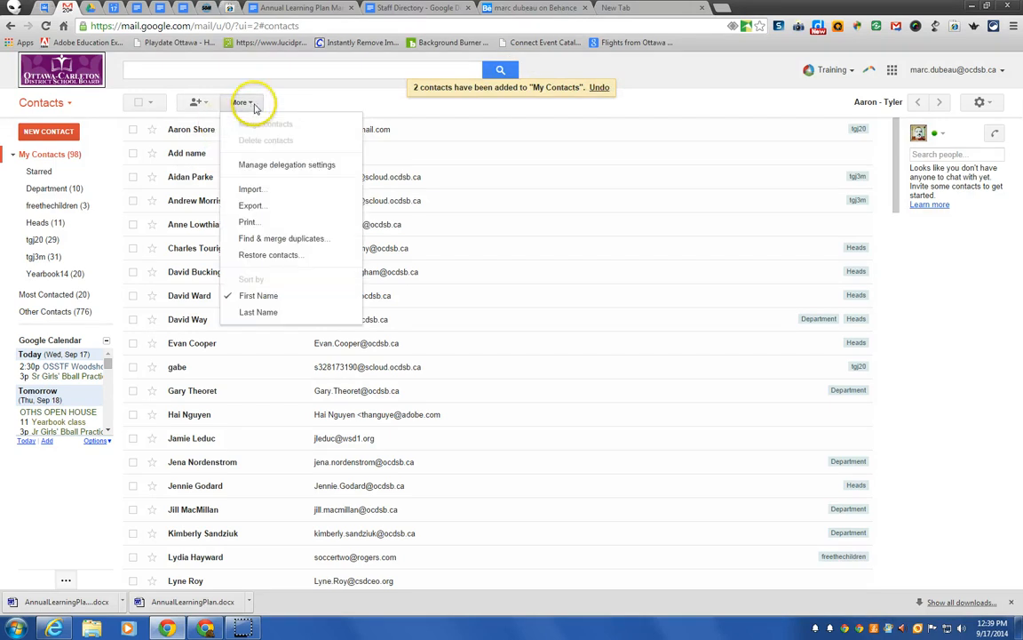
scroll(down, 3)
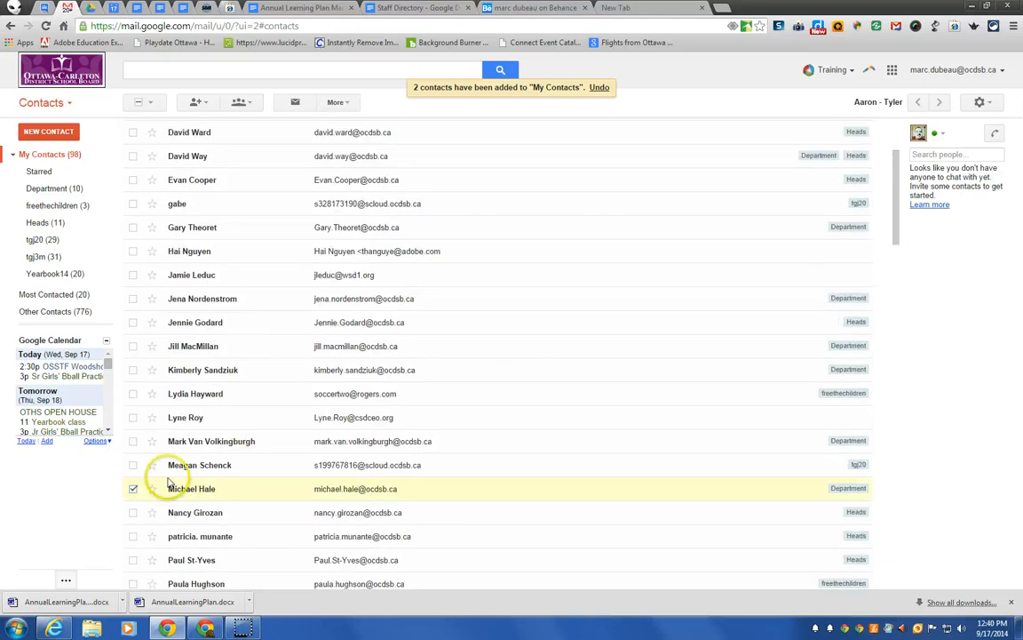
scroll(down, 3)
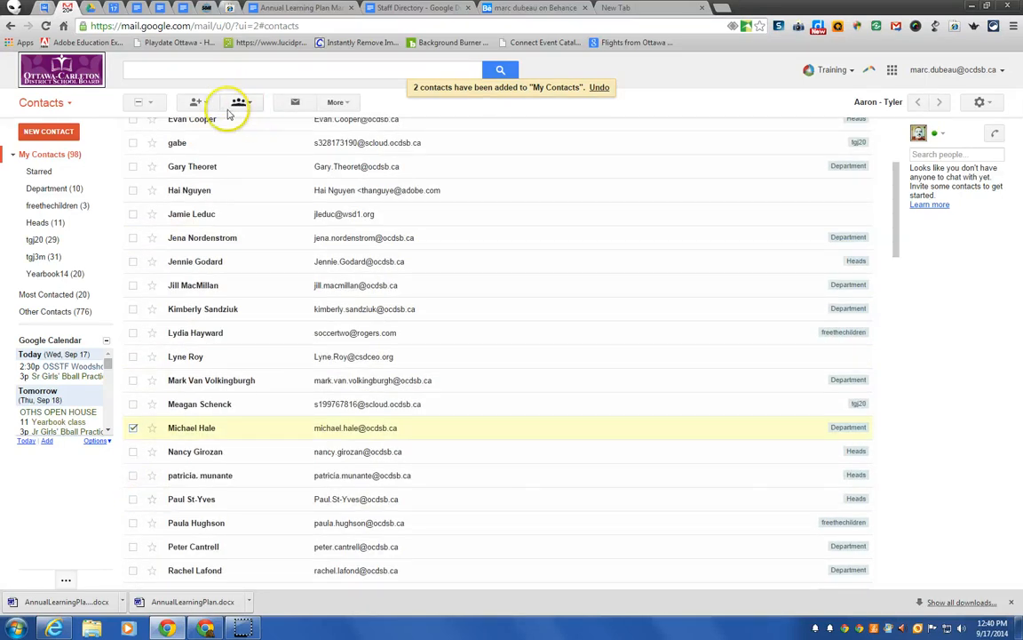
mouse_move(234, 102)
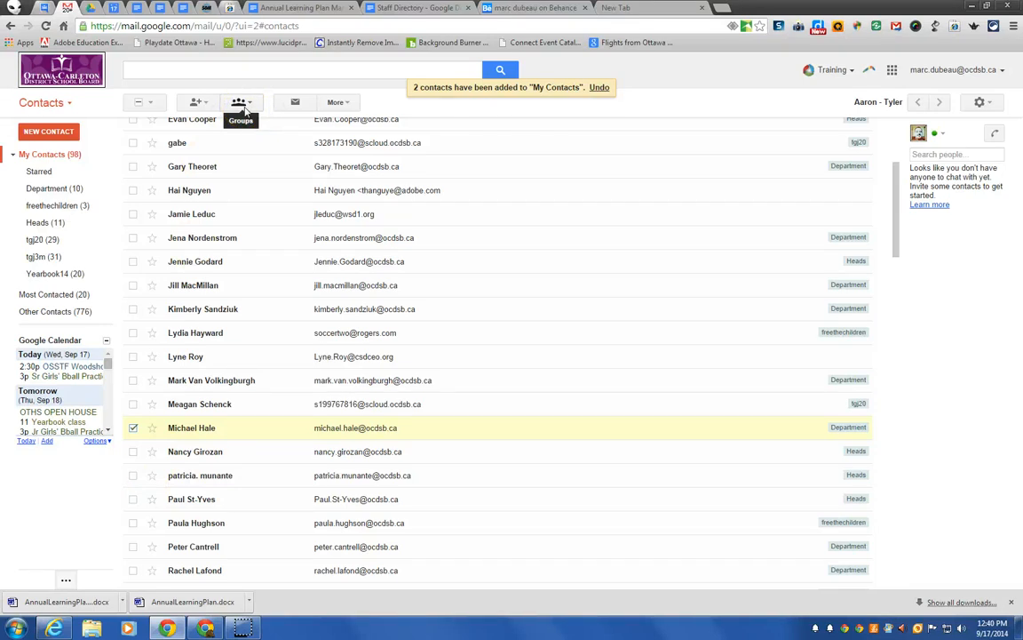
mouse_move(242, 105)
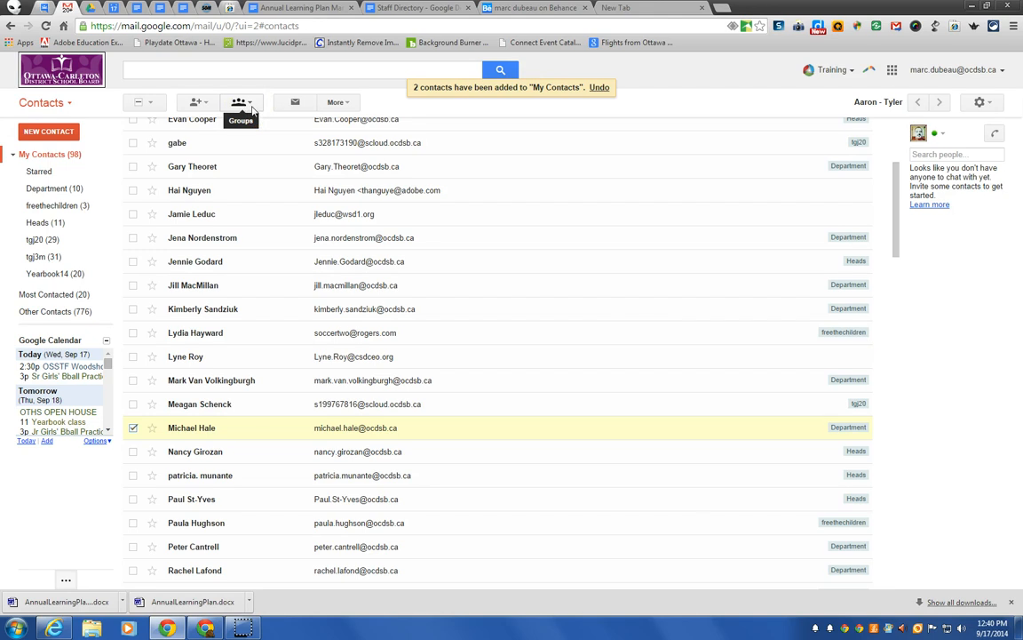
click(242, 103)
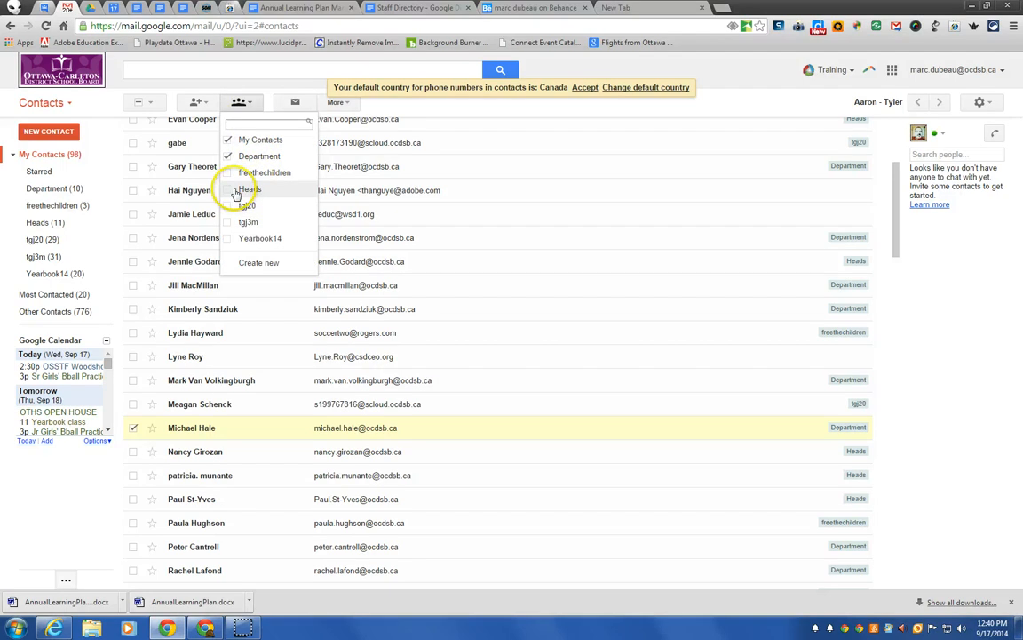
click(231, 188)
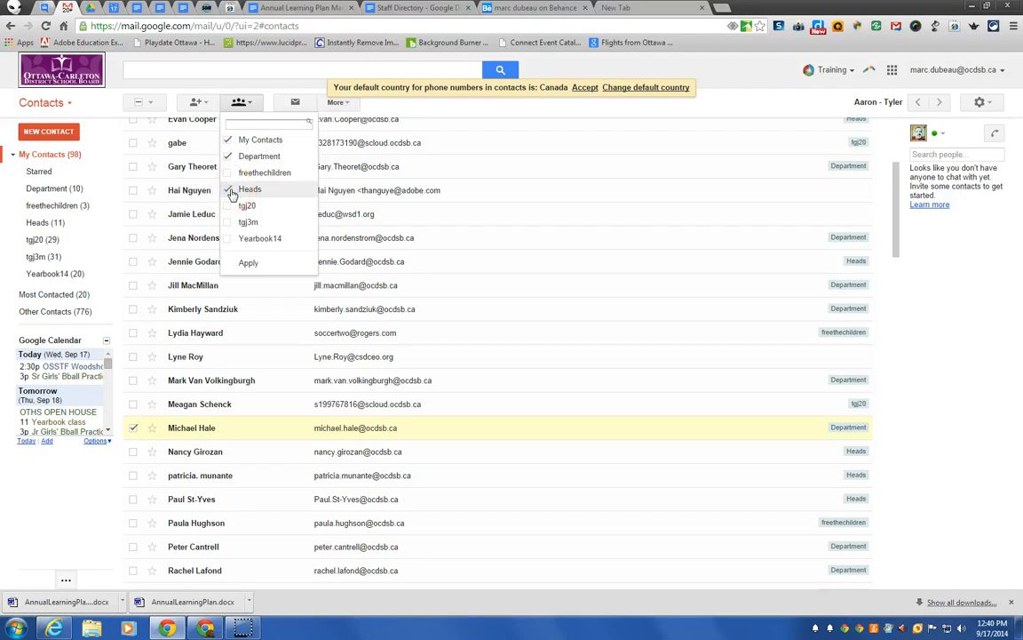
click(228, 188)
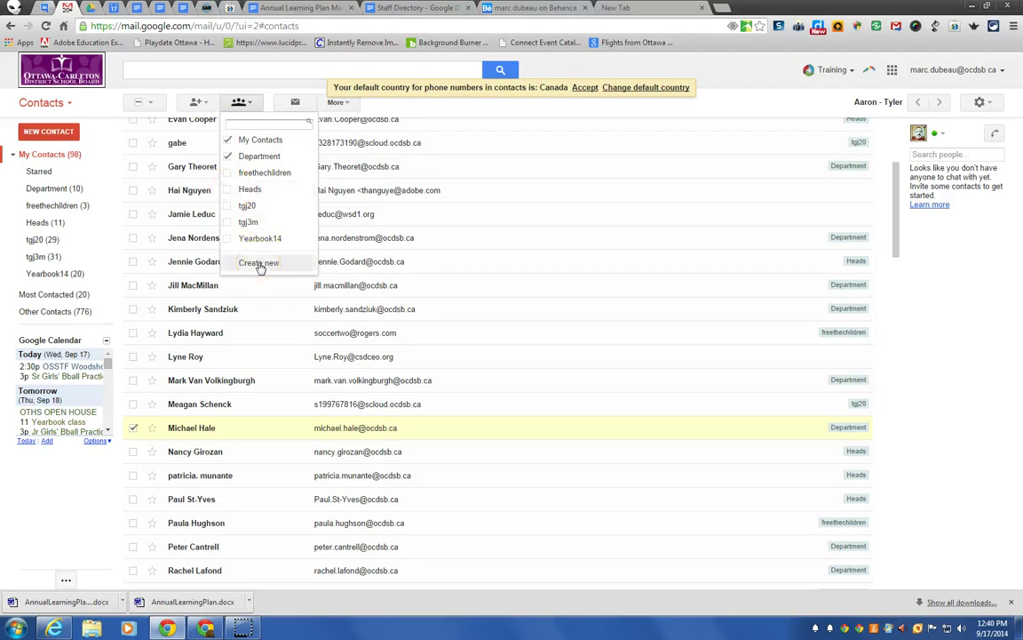
- Create a new contact group named 'new group contacts' from the Groups menu
click(259, 263)
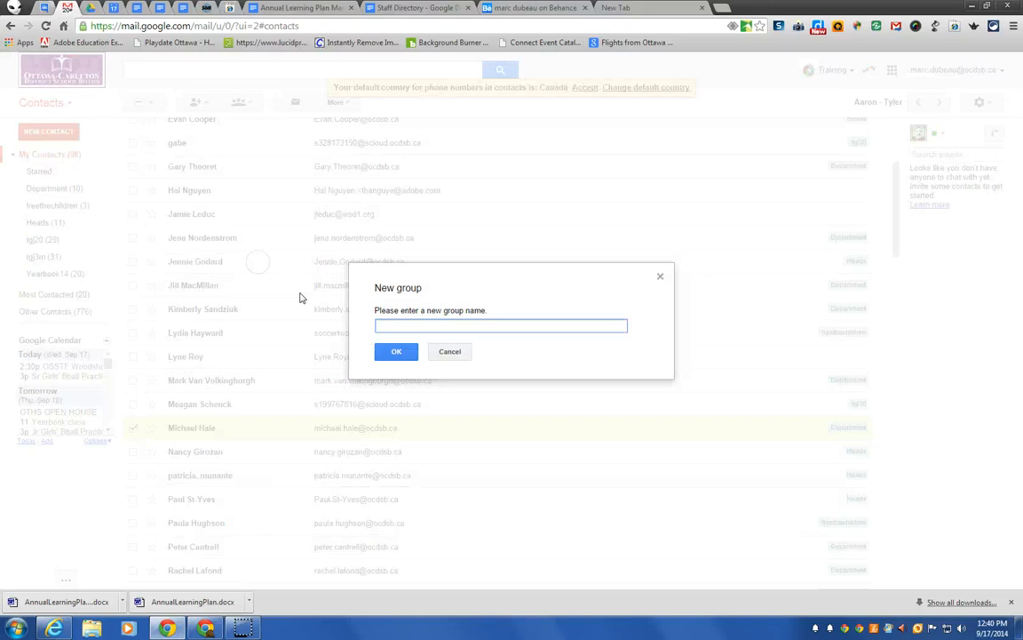
text(new group contacts)
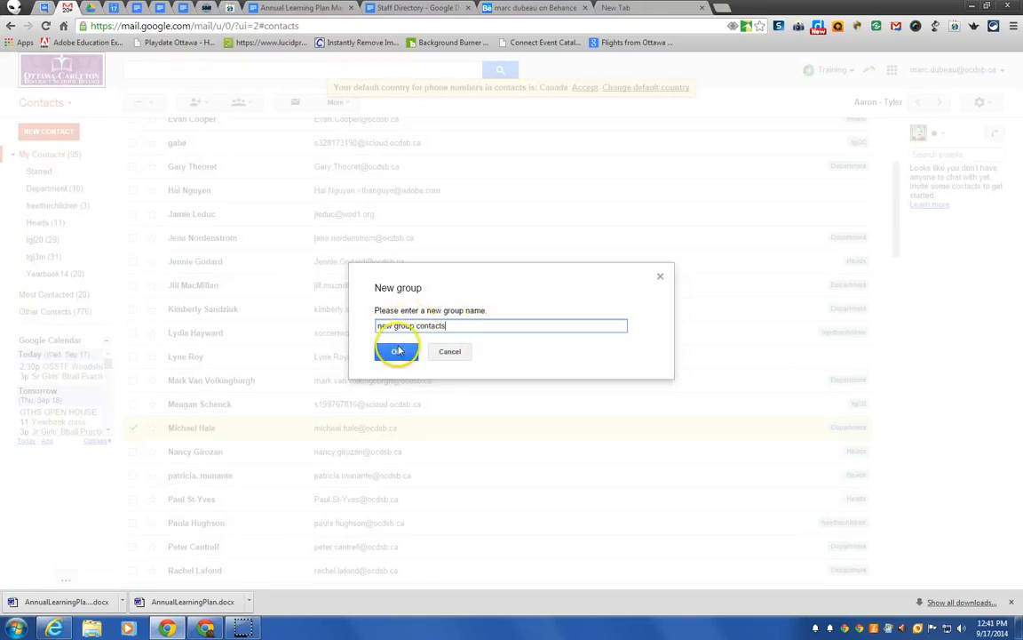
click(398, 352)
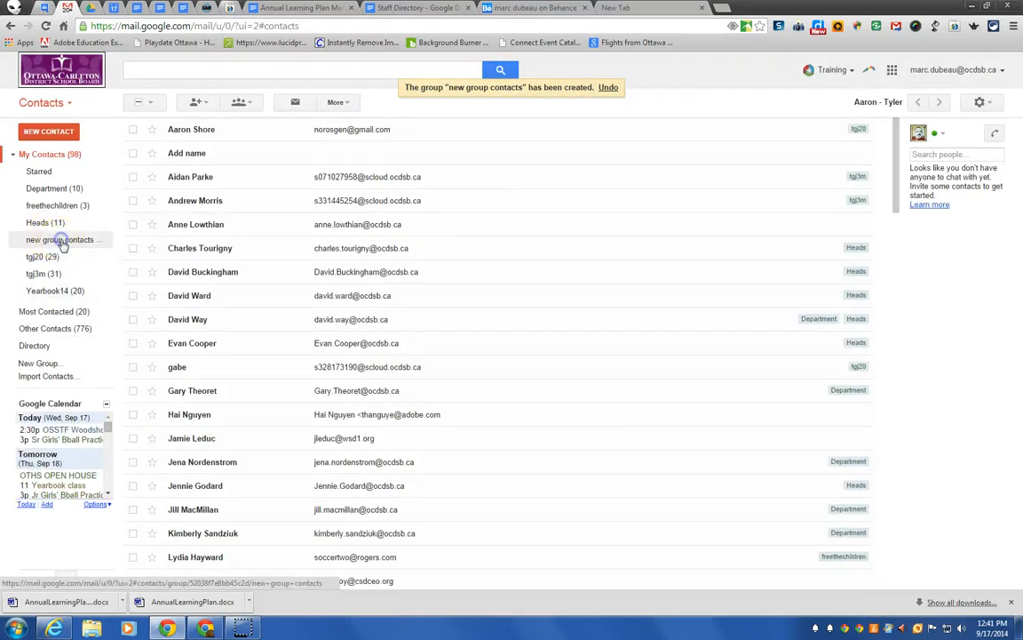
click(57, 238)
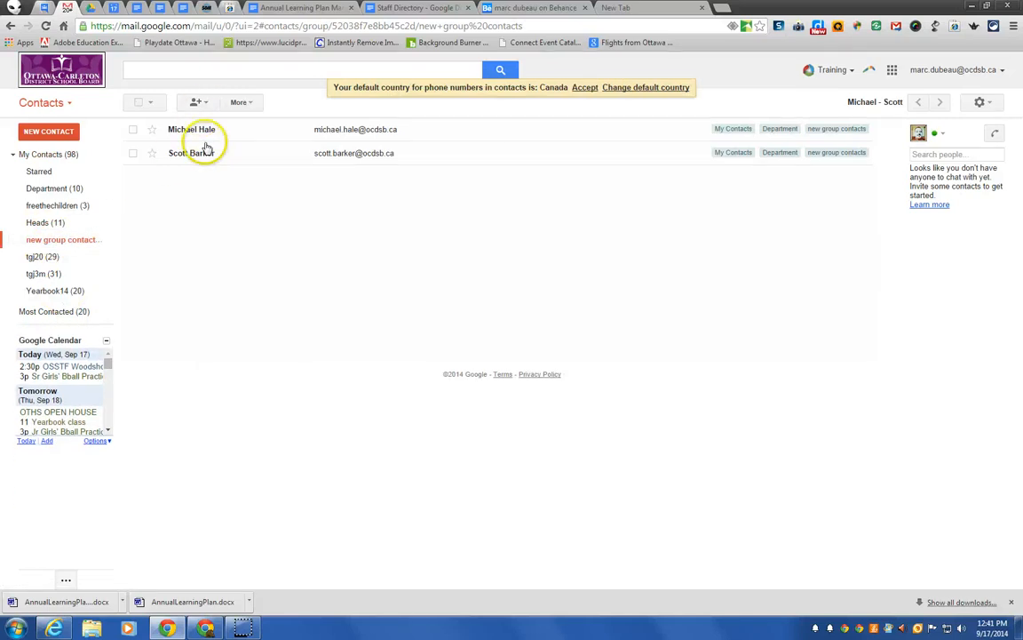
click(192, 153)
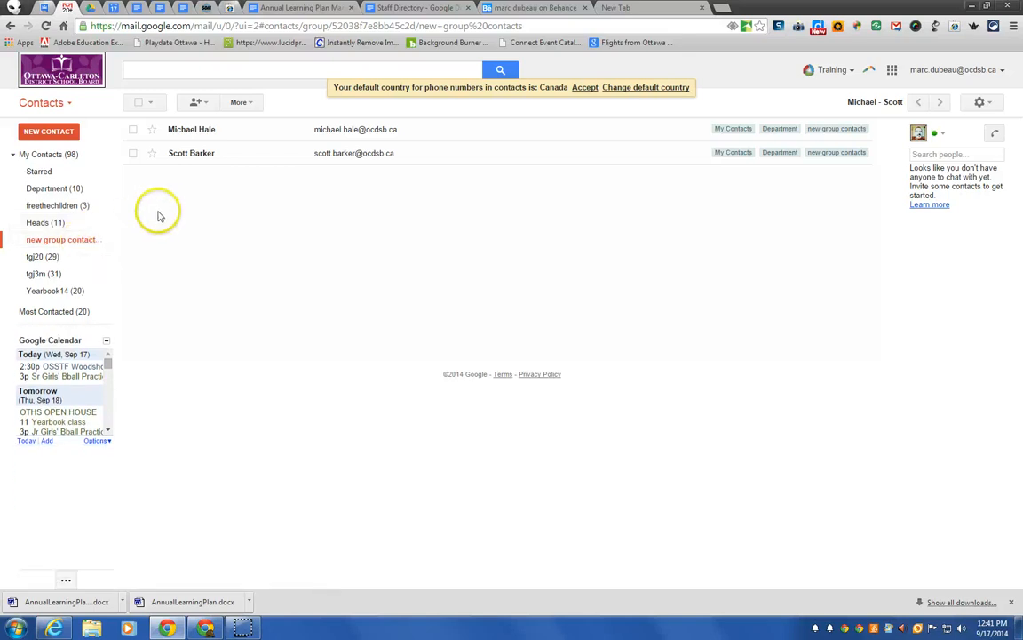
mouse_move(132, 211)
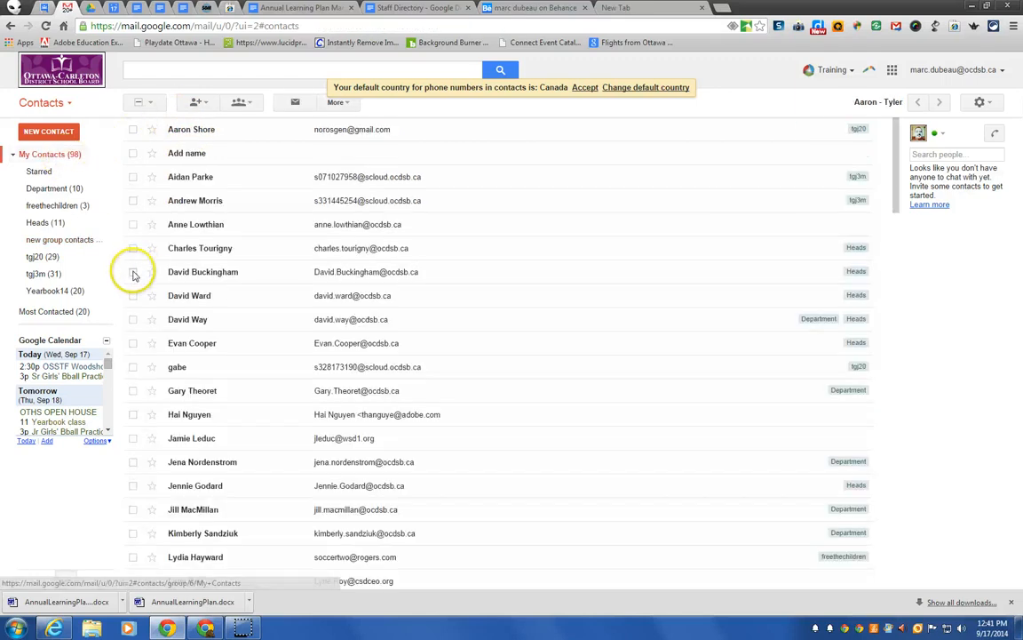
click(135, 272)
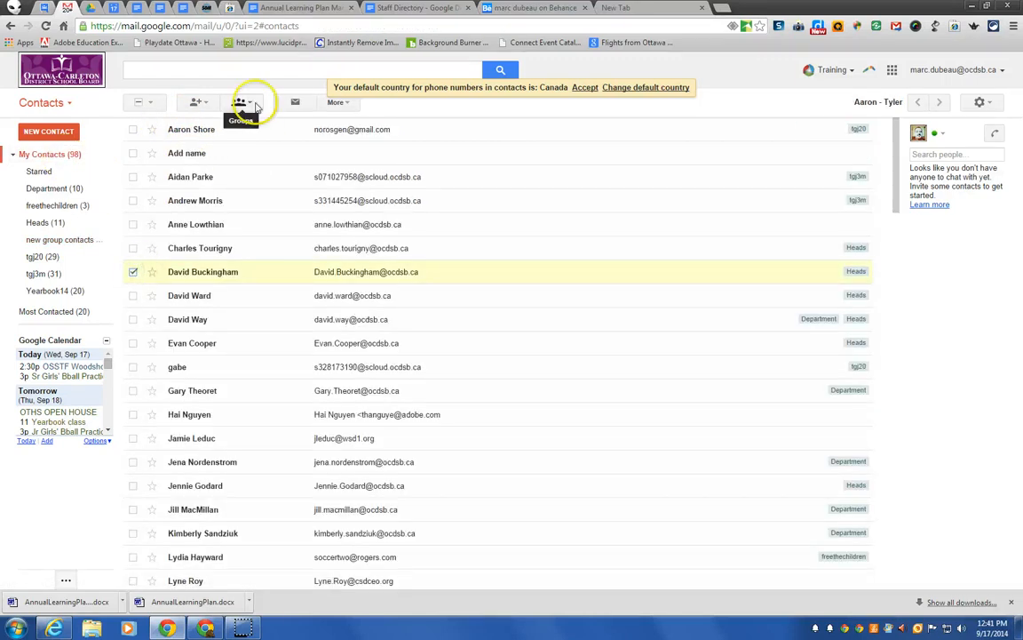
click(241, 102)
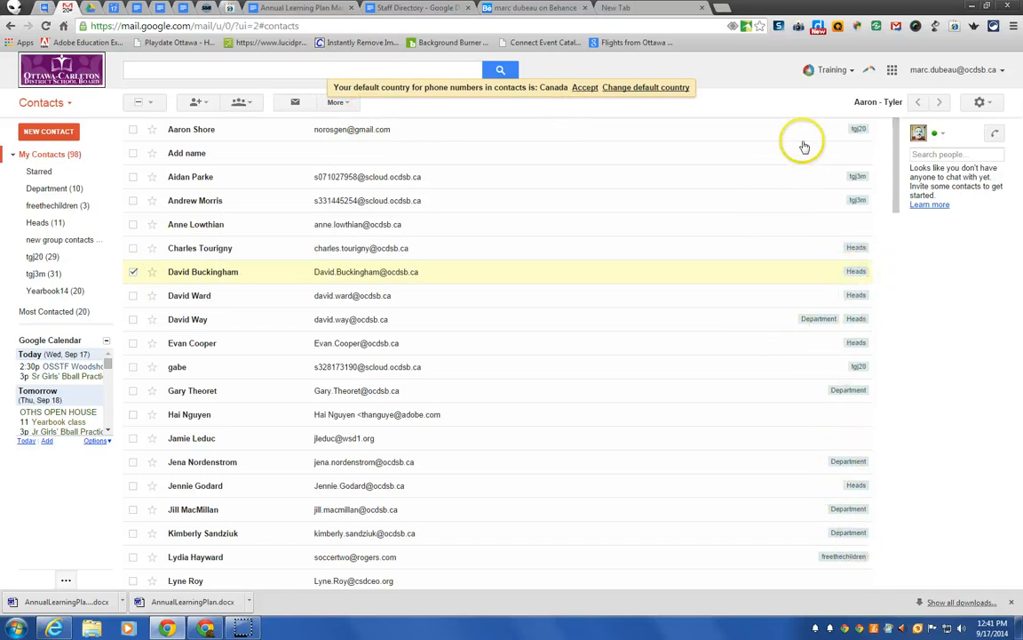
mouse_move(793, 231)
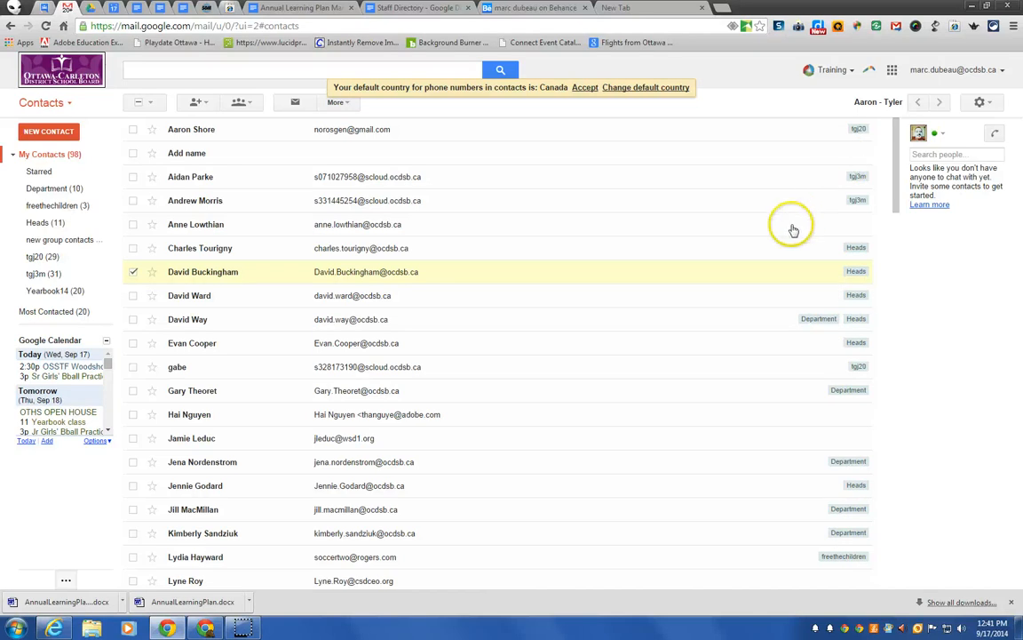
mouse_move(783, 242)
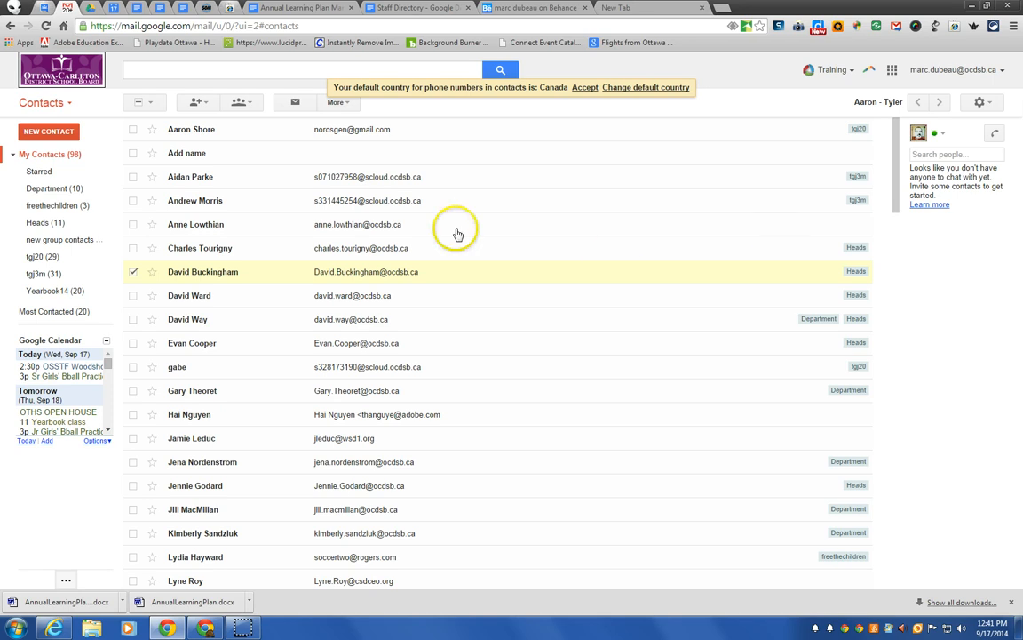
mouse_move(240, 114)
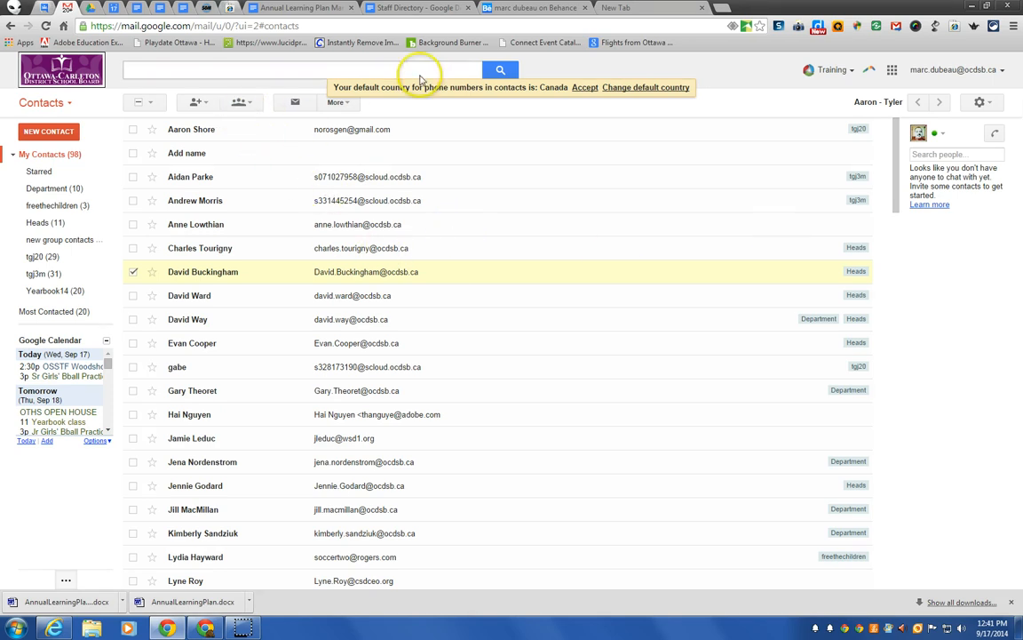
mouse_move(240, 117)
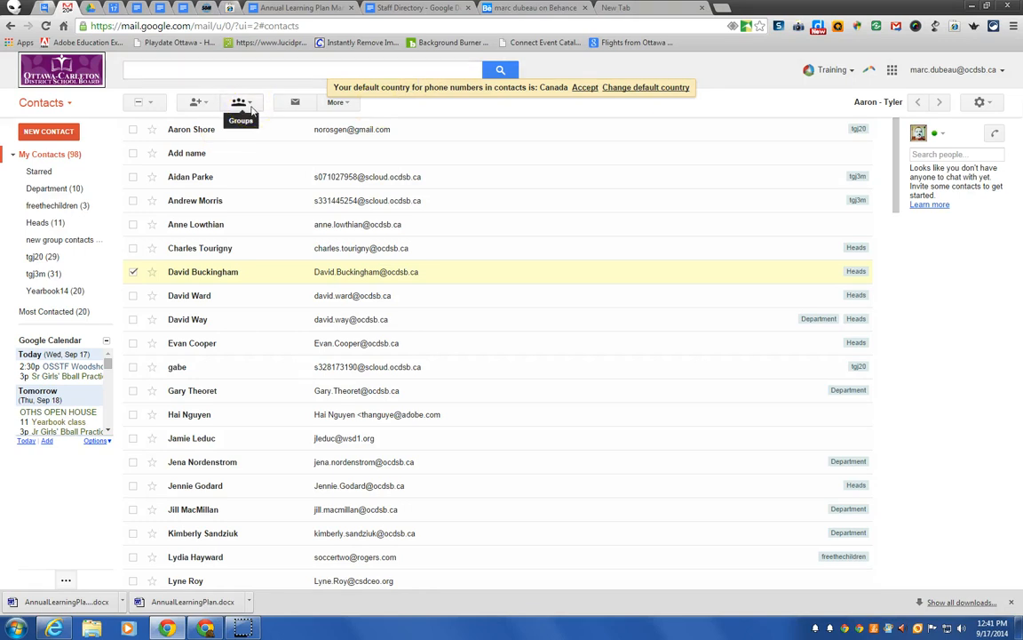
click(630, 7)
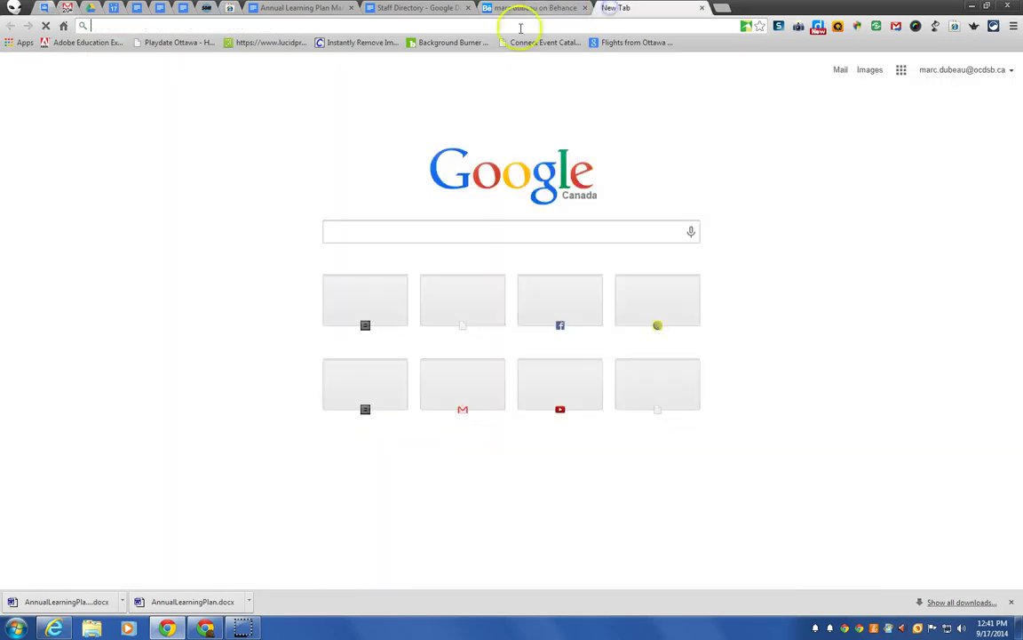
text(www.ocdsb.ca/Pages/default.aspx)
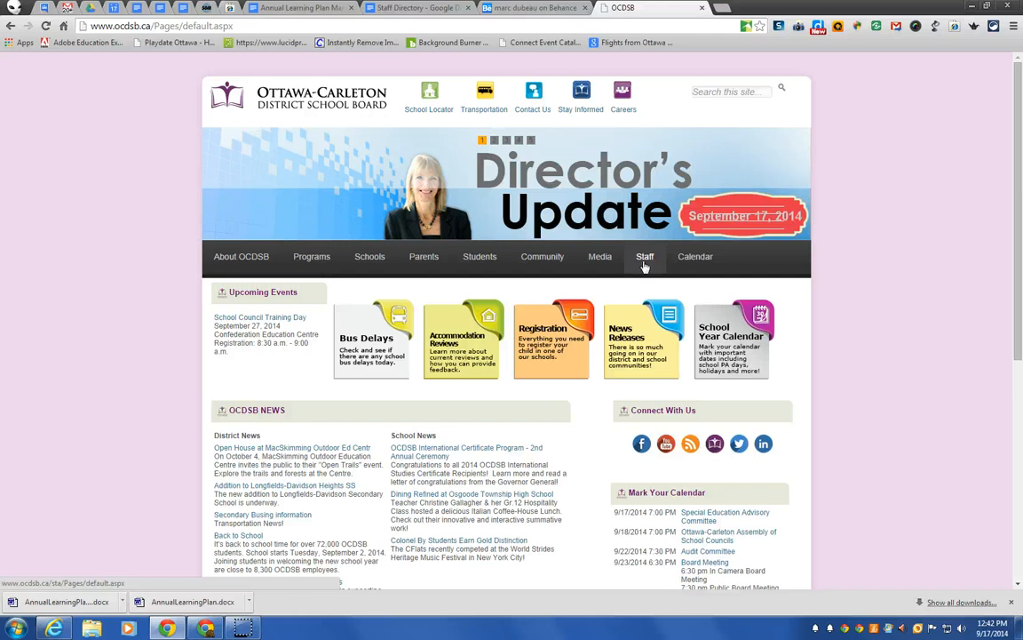
click(644, 256)
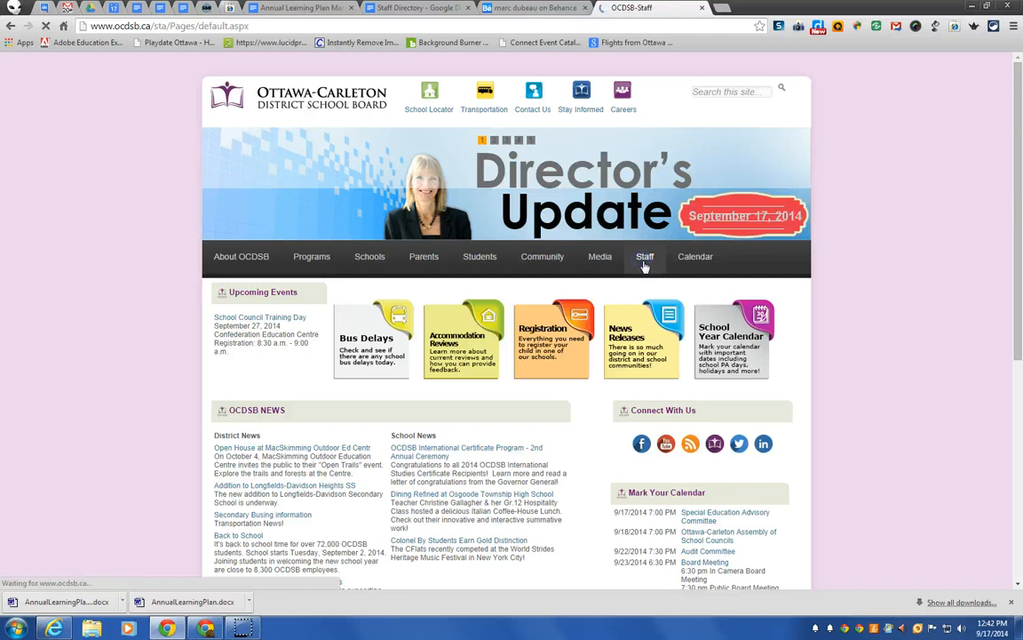
click(643, 256)
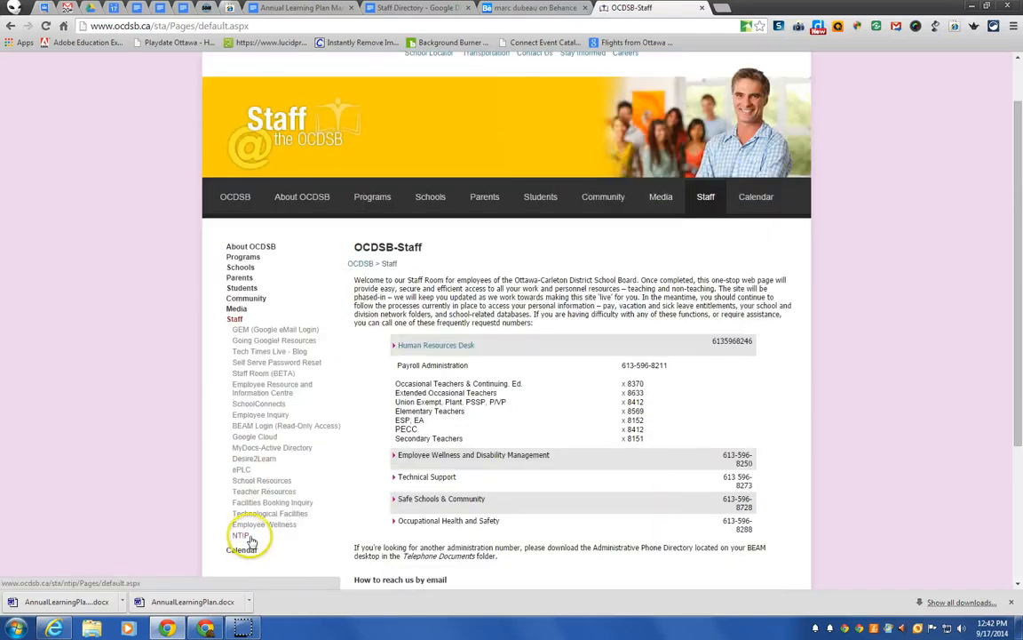
mouse_move(272, 455)
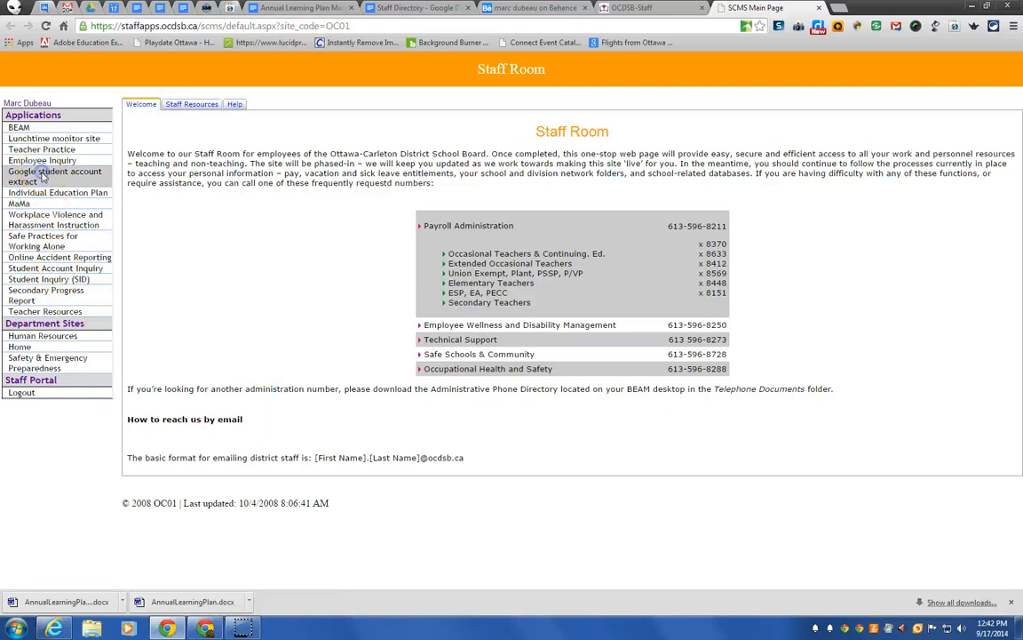
- Run the Google student account extract for class AVI1O/4M-01 and export it as Excel
click(55, 176)
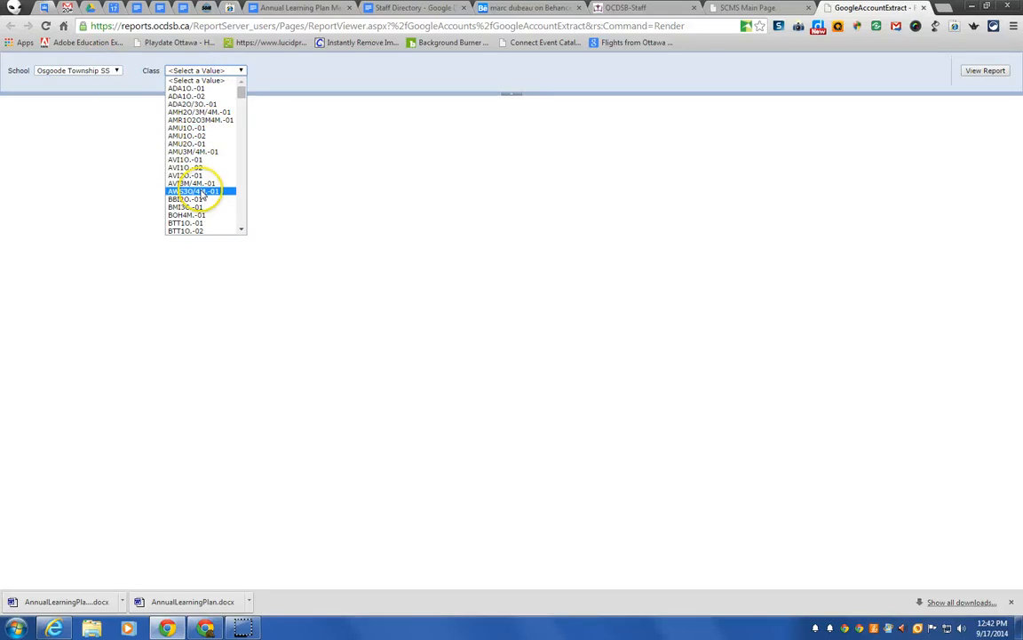
click(192, 191)
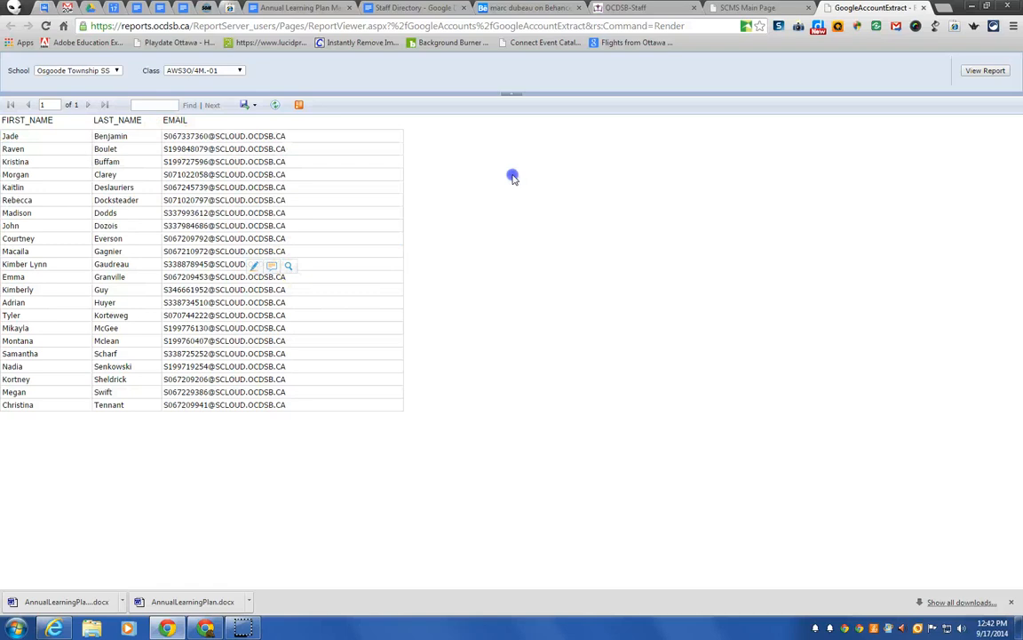
click(252, 105)
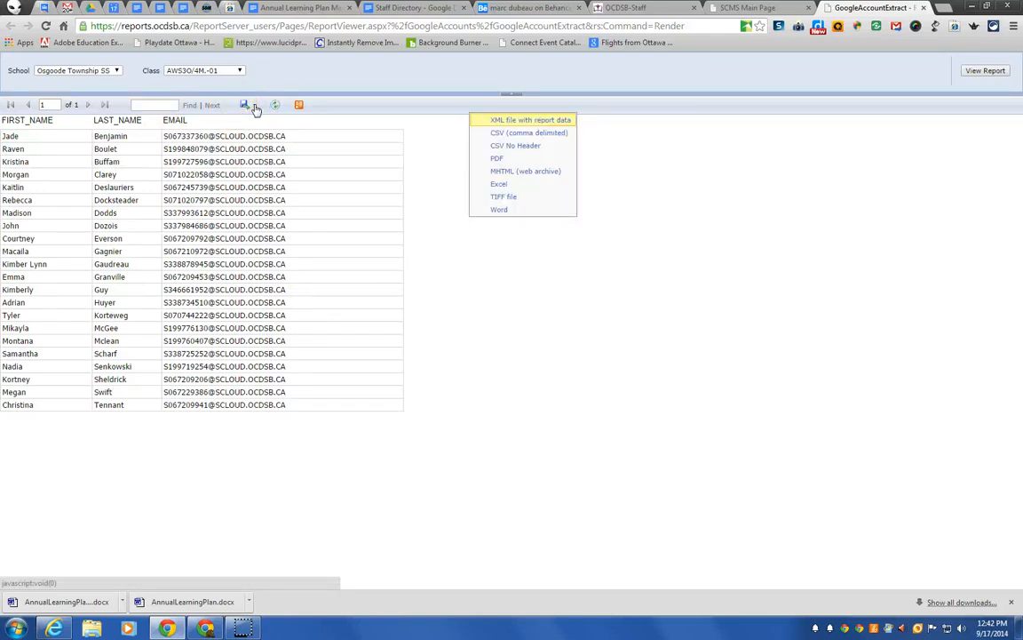
click(497, 183)
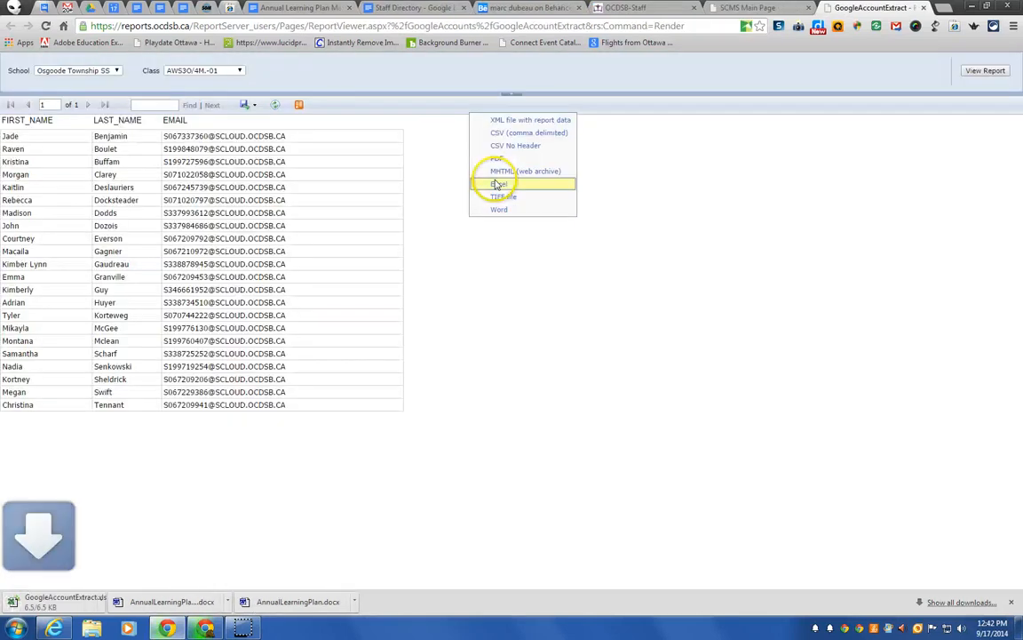
click(500, 183)
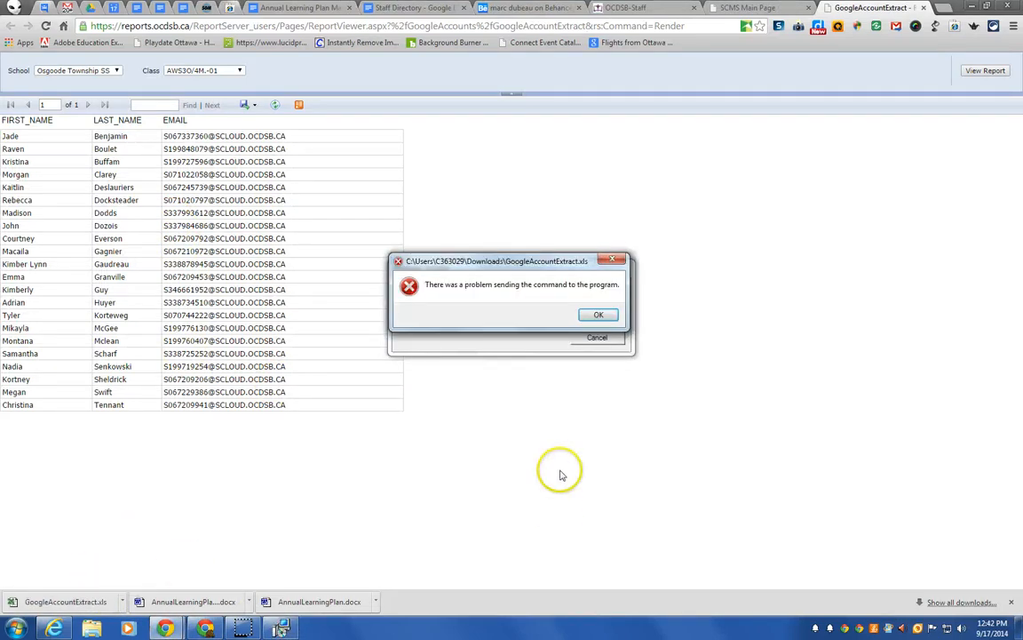
- Upload GoogleAccountExtract.xls to Drive with conversion and open the resulting spreadsheet
click(599, 315)
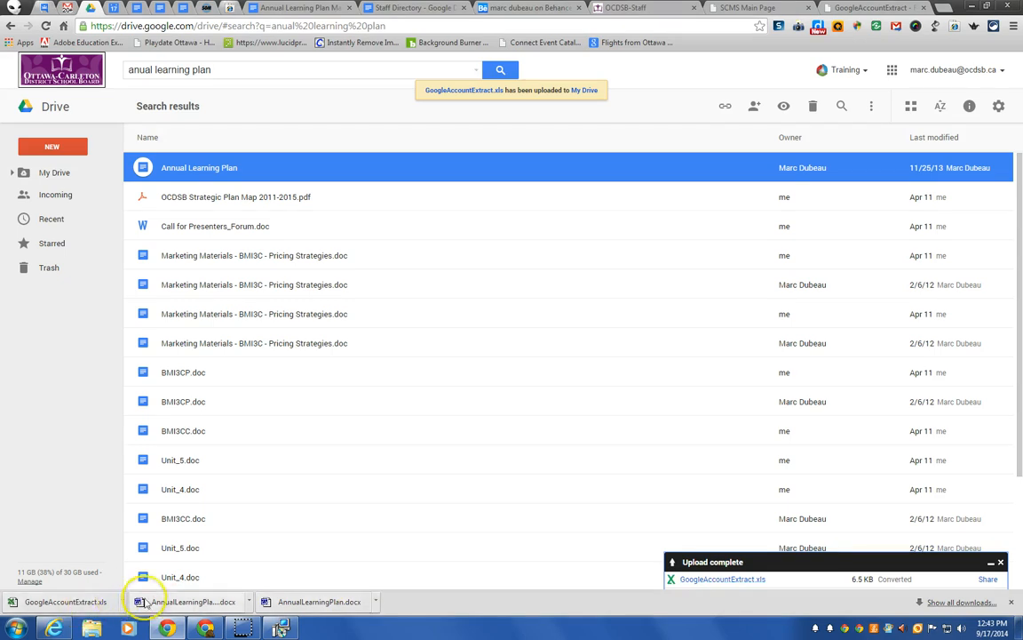
mouse_move(721, 579)
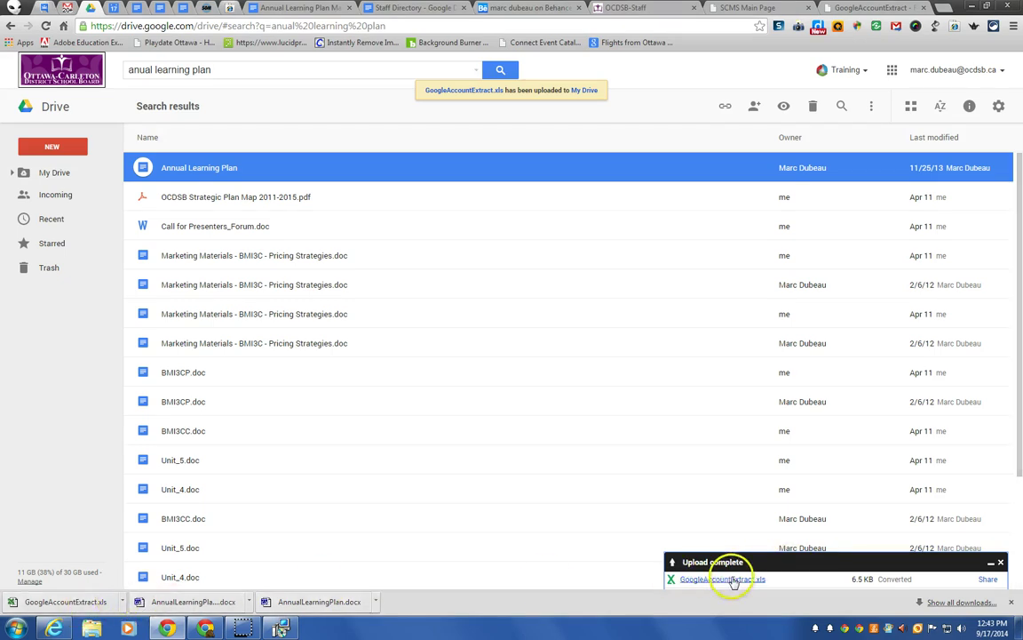
click(716, 579)
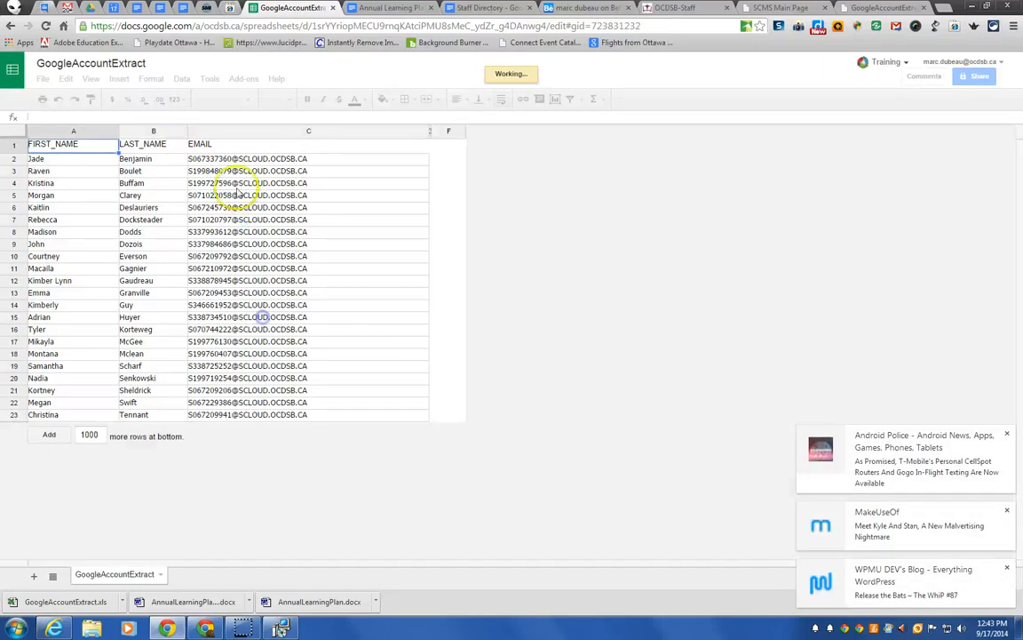
- Return from the class list spreadsheet to the Gmail Contacts tab
click(247, 158)
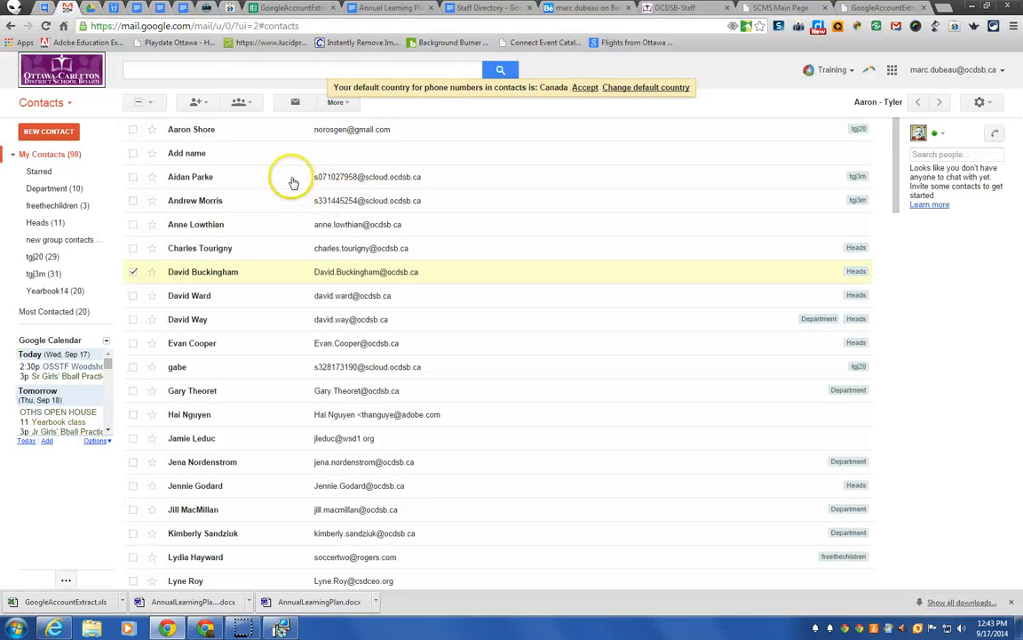
click(238, 102)
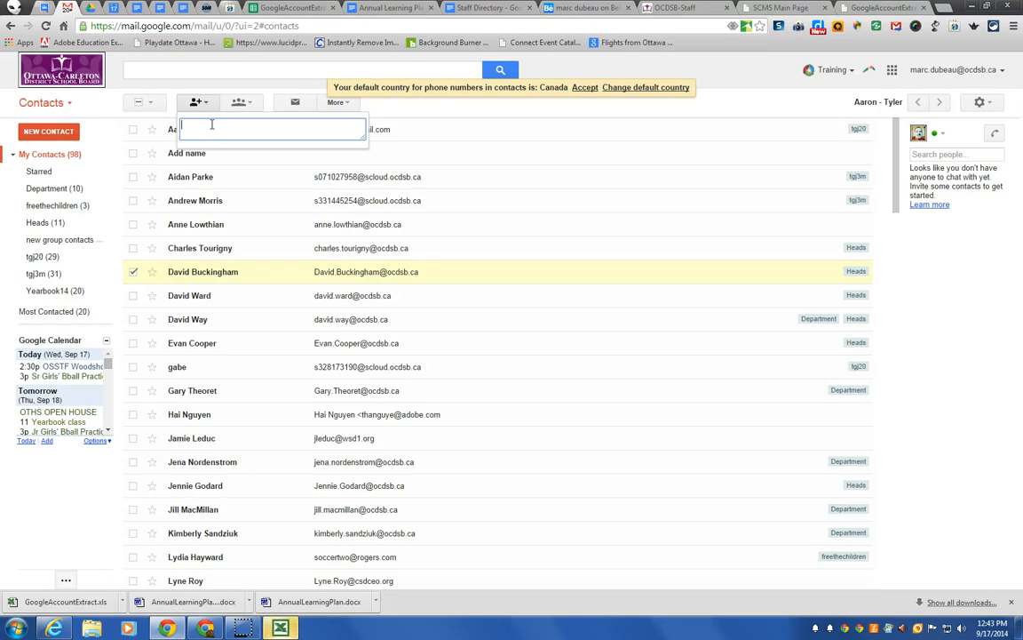
click(61, 240)
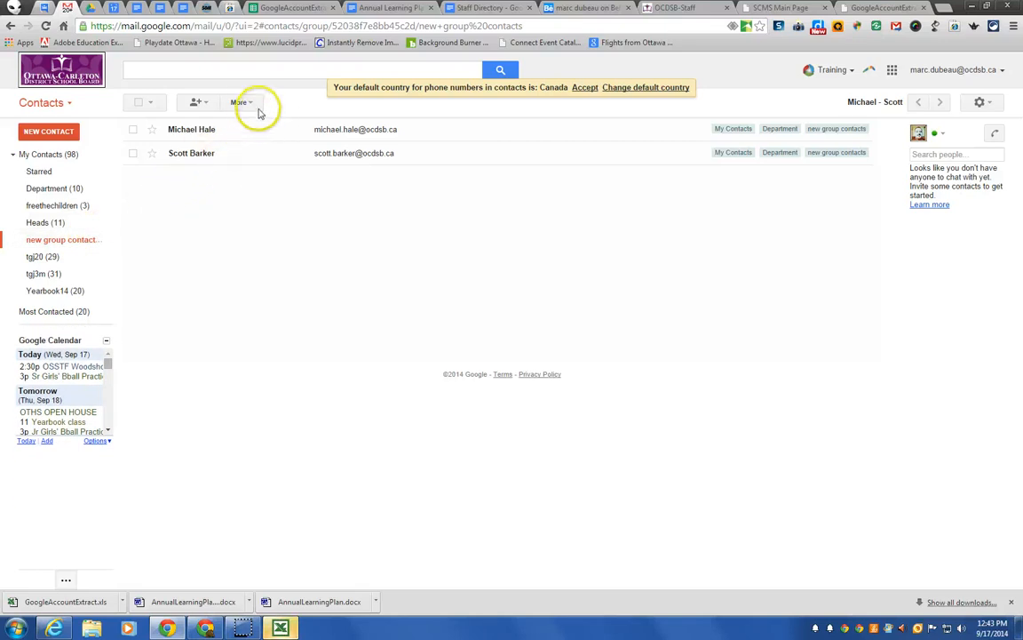
mouse_move(256, 107)
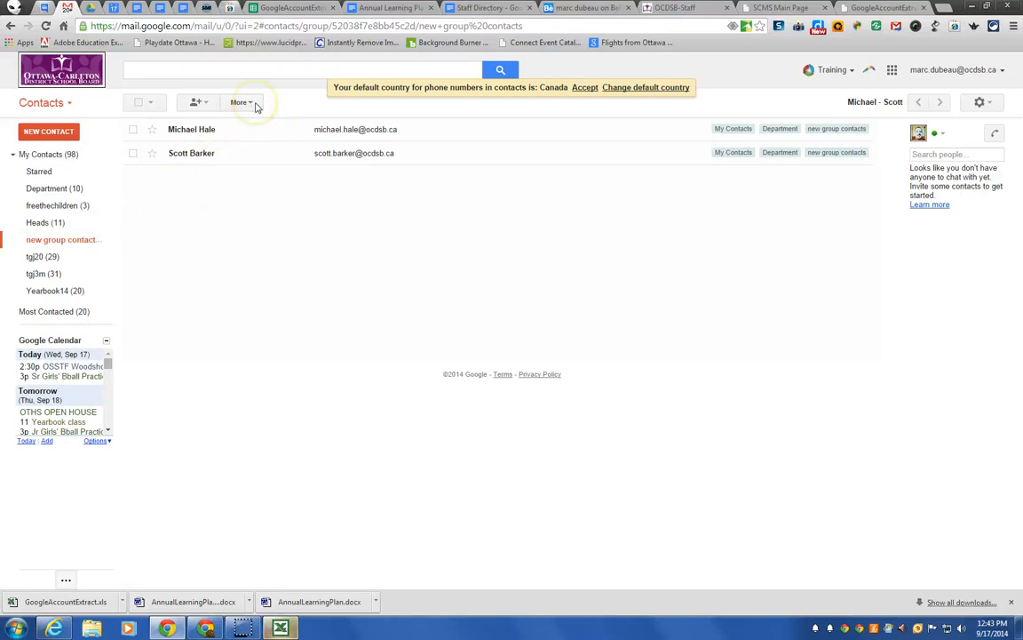
click(199, 102)
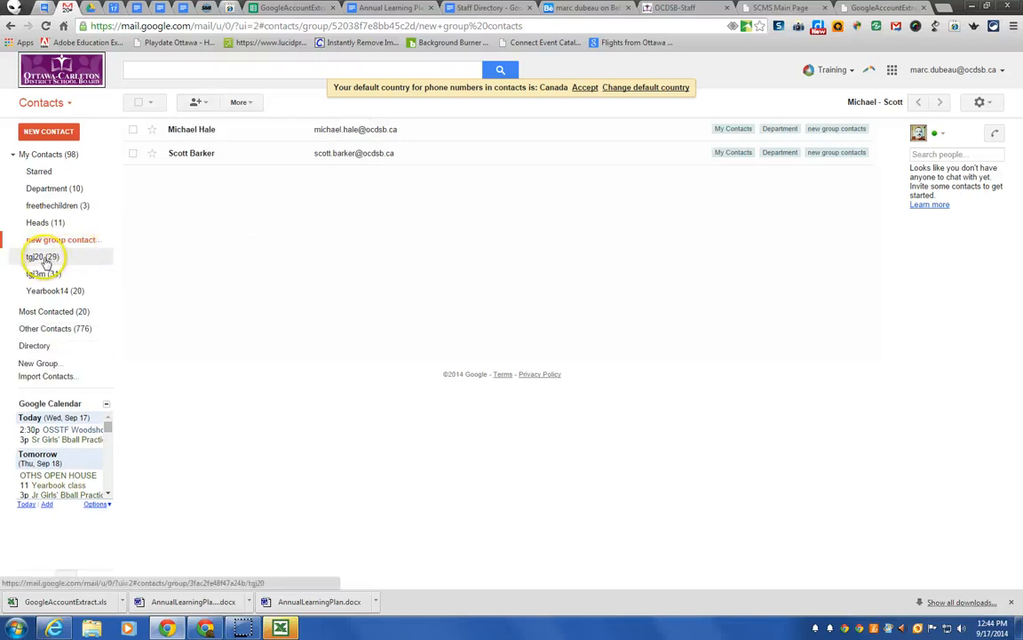
- In the tg29 group, start editing the name of a contact holding only a student email
click(36, 256)
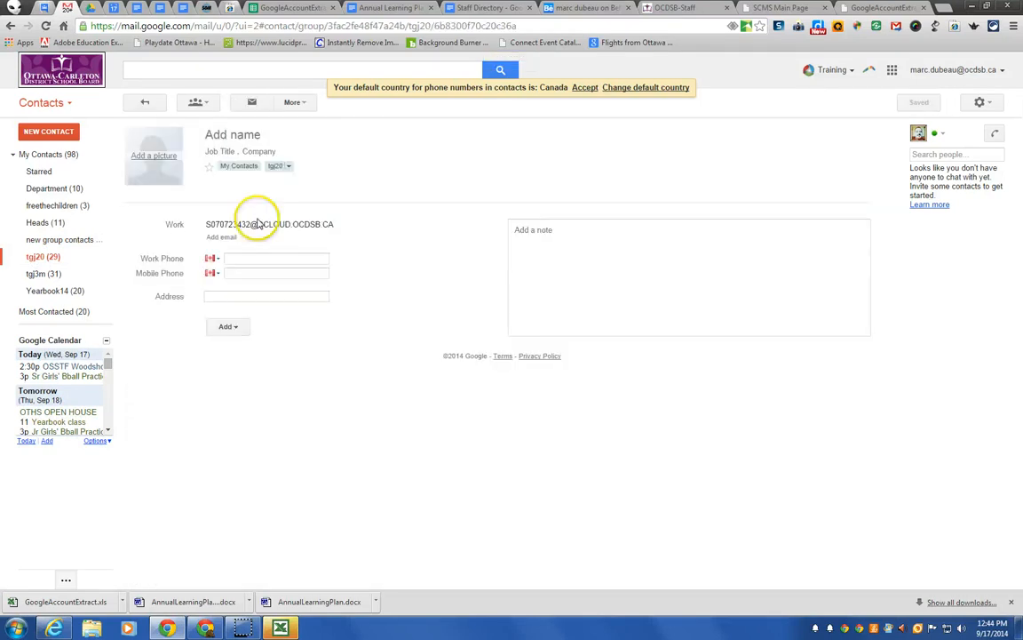
click(233, 135)
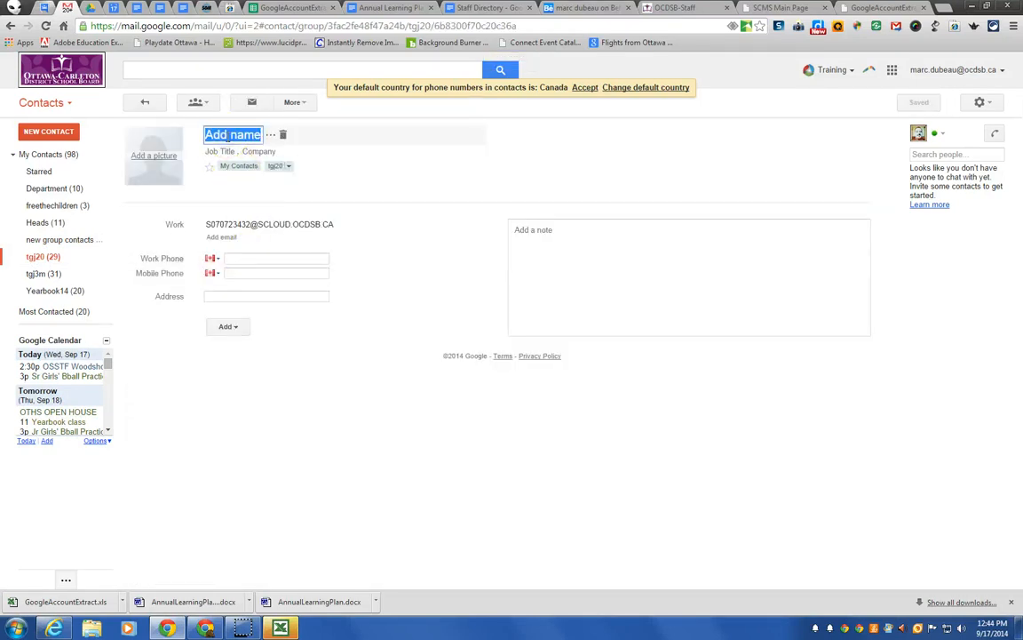
mouse_move(158, 214)
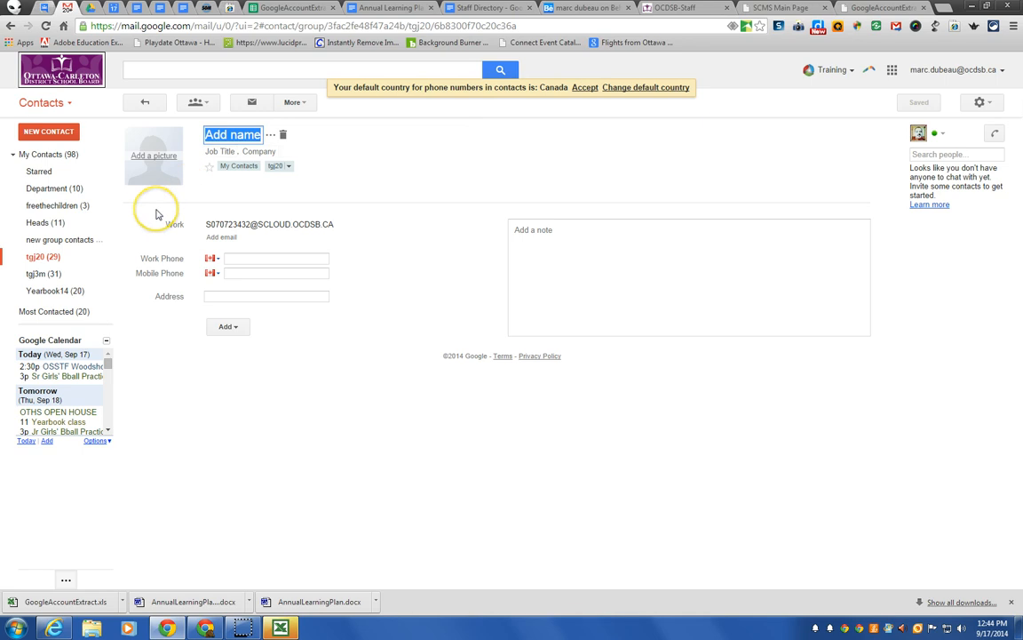
mouse_move(229, 519)
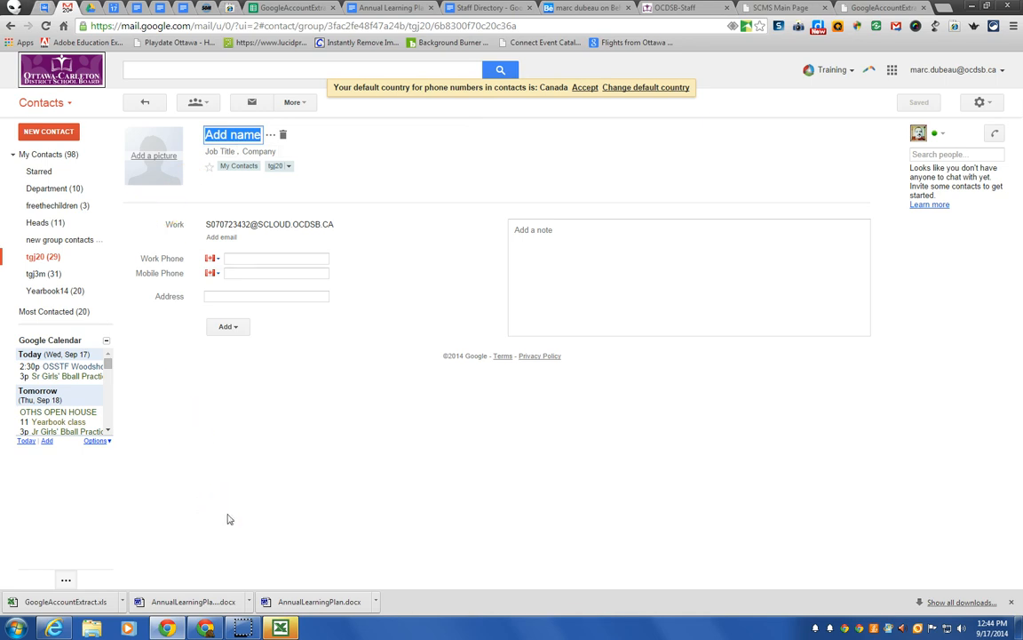
mouse_move(231, 437)
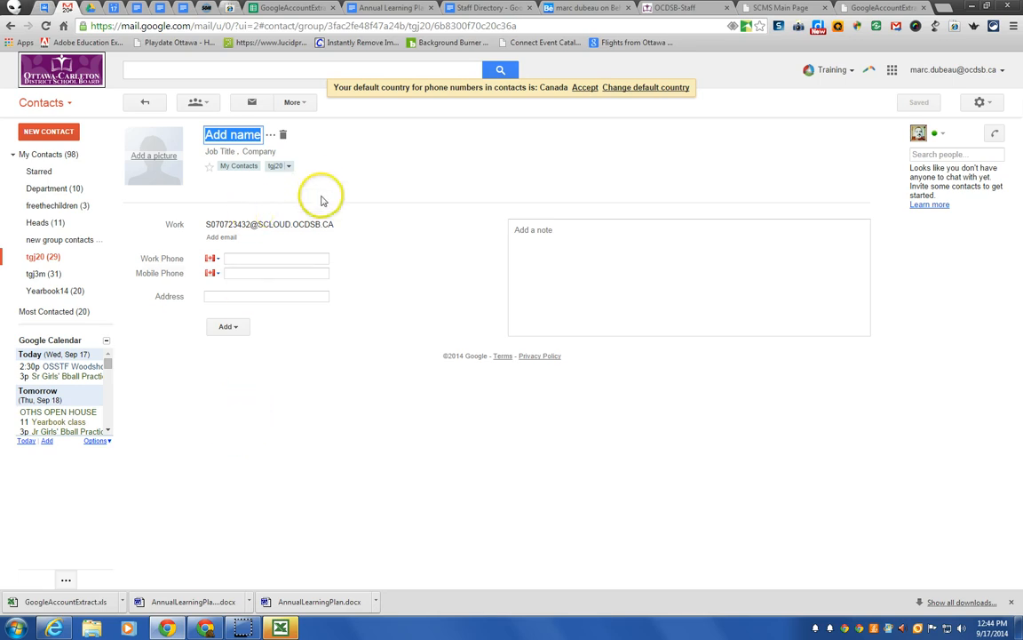
mouse_move(293, 351)
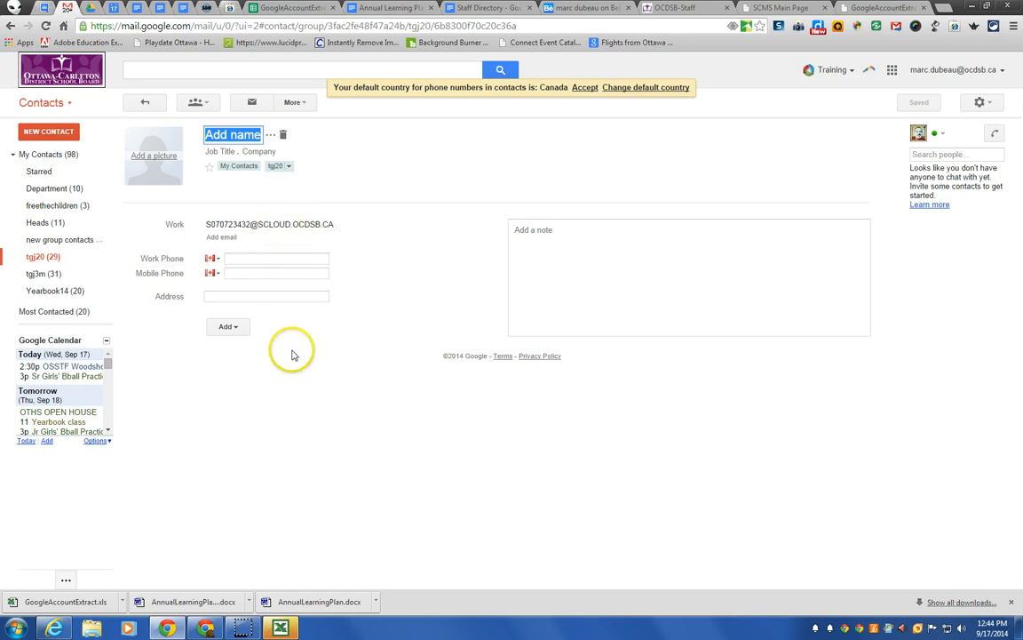